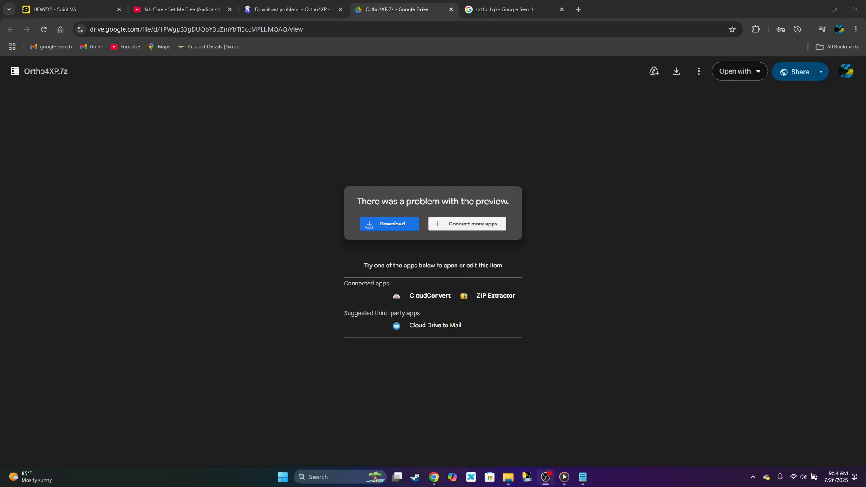
{"action": "mouse_move", "coordinate": [274, 216]}
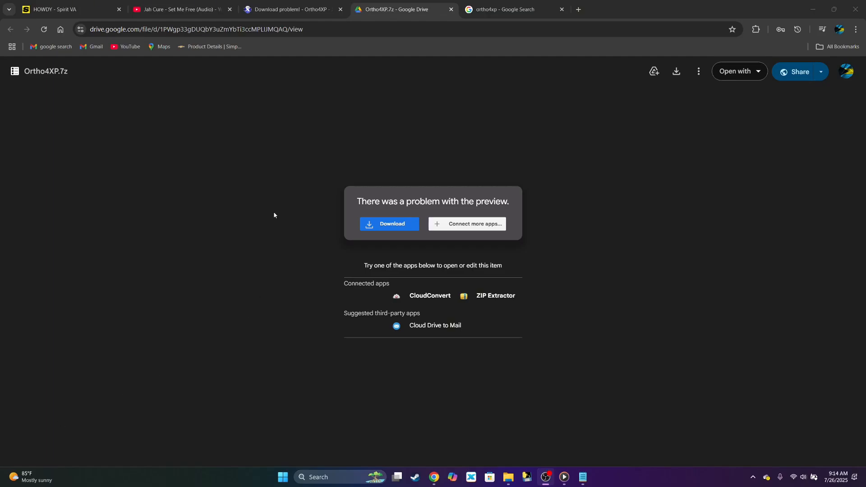
{"action": "mouse_move", "coordinate": [416, 305]}
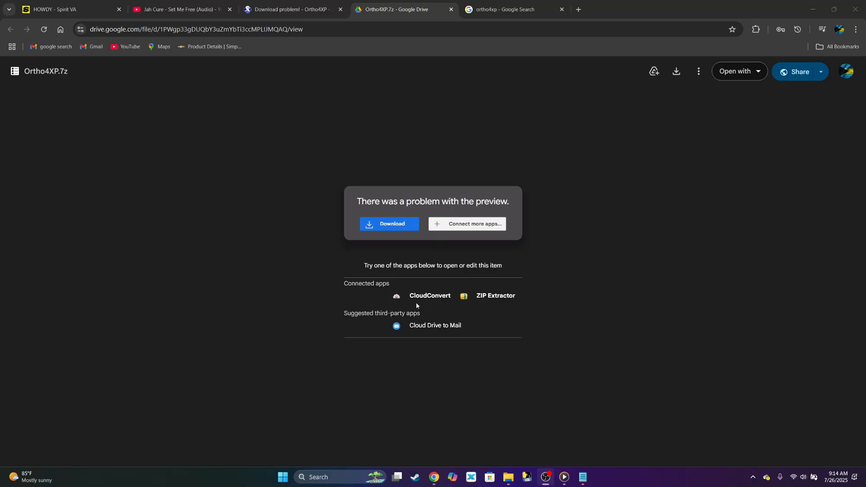
{"action": "mouse_move", "coordinate": [398, 207]}
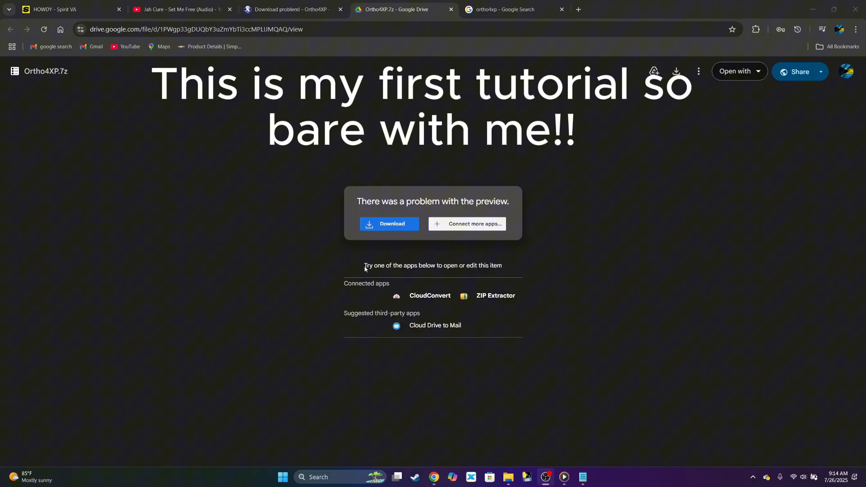
{"action": "mouse_move", "coordinate": [388, 224]}
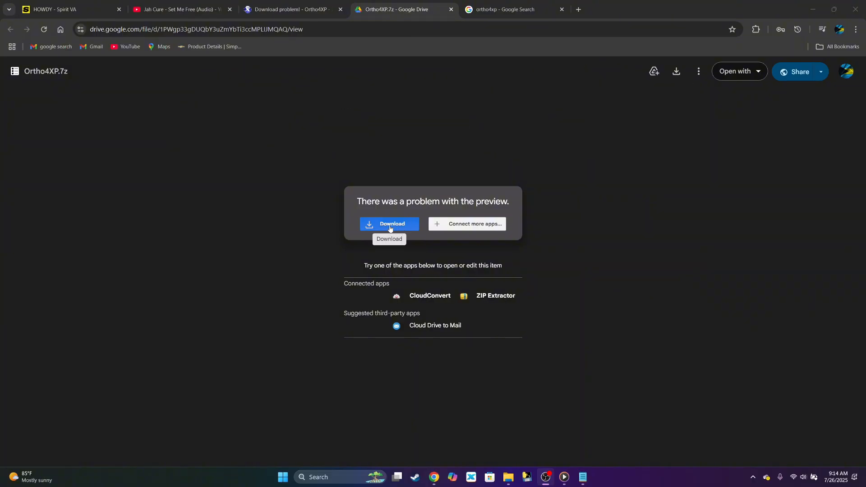
Step: Download Ortho4XP.7z past Chrome's virus scan warning and show its download progress
{"action": "left_click", "coordinate": [389, 224]}
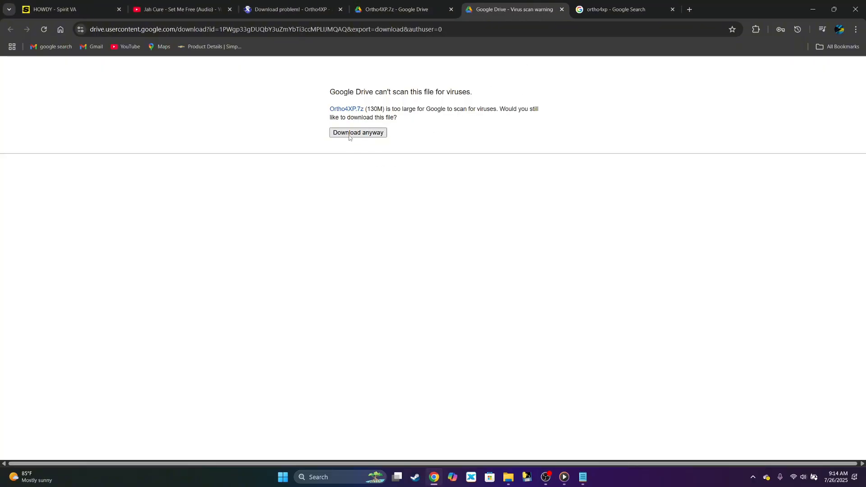
{"action": "left_click", "coordinate": [357, 132]}
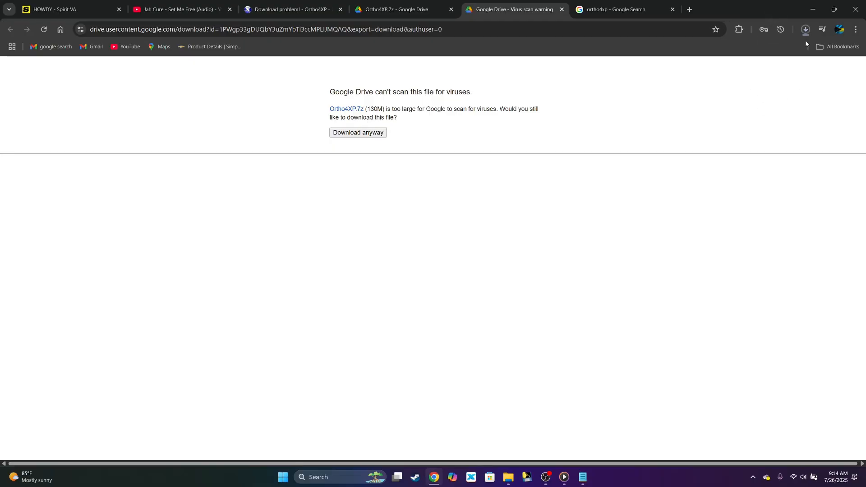
{"action": "left_click", "coordinate": [805, 29]}
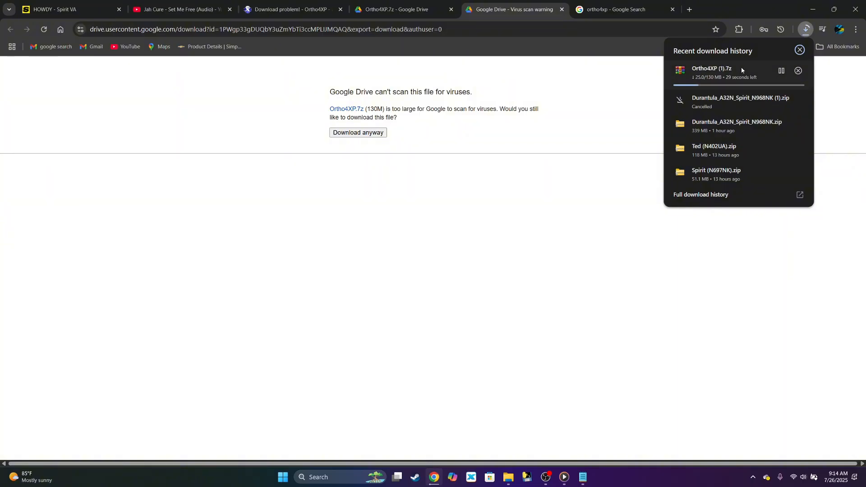
{"action": "mouse_move", "coordinate": [418, 384]}
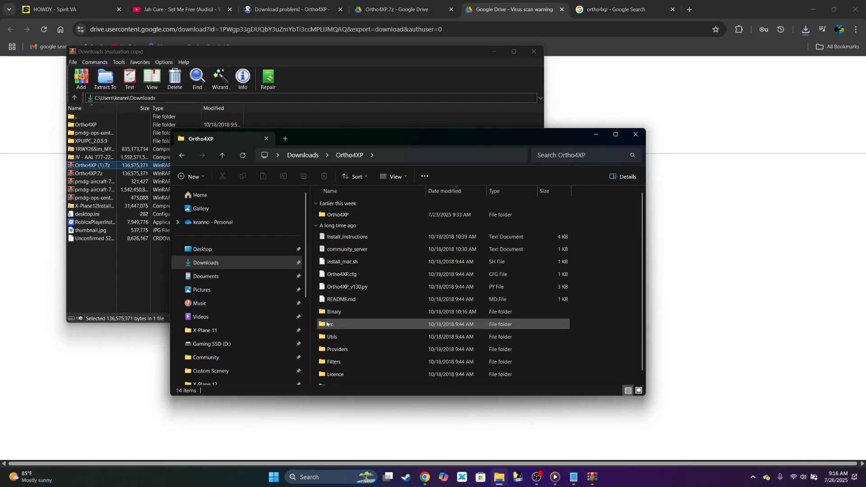
Step: Open the Binary folder and run the Ortho4XP_v130 application
{"action": "double_click", "coordinate": [333, 312]}
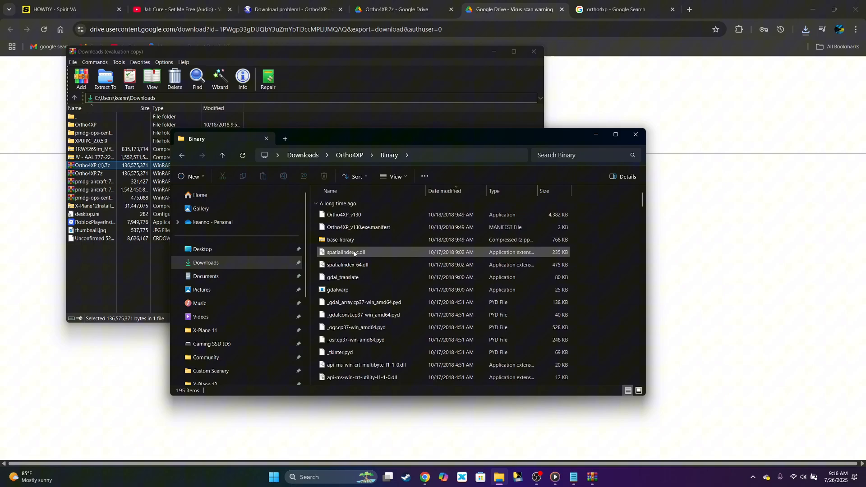
{"action": "left_click", "coordinate": [344, 214]}
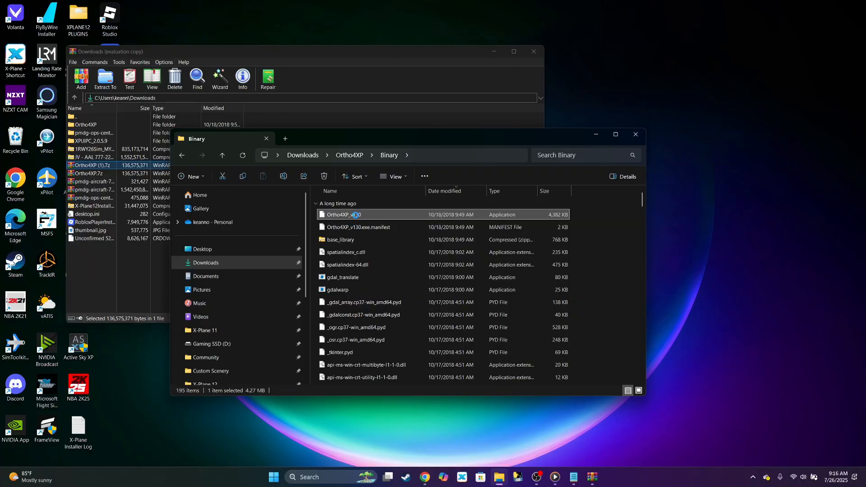
{"action": "right_click", "coordinate": [344, 214]}
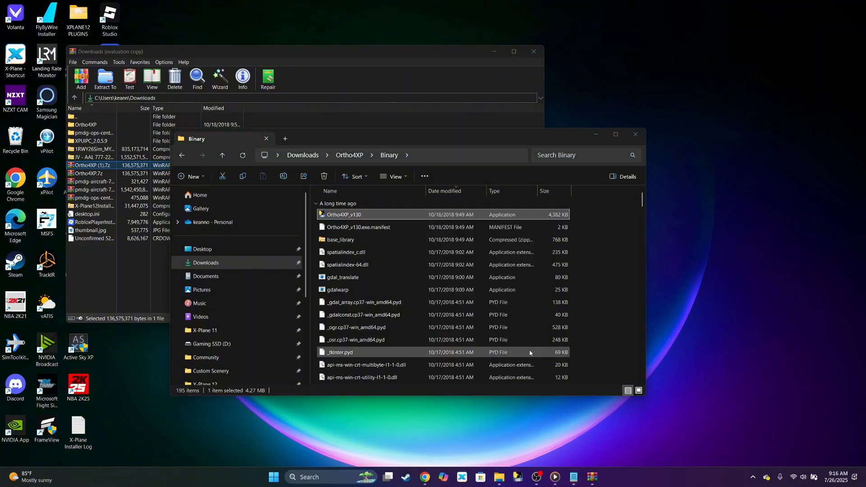
{"action": "double_click", "coordinate": [344, 214]}
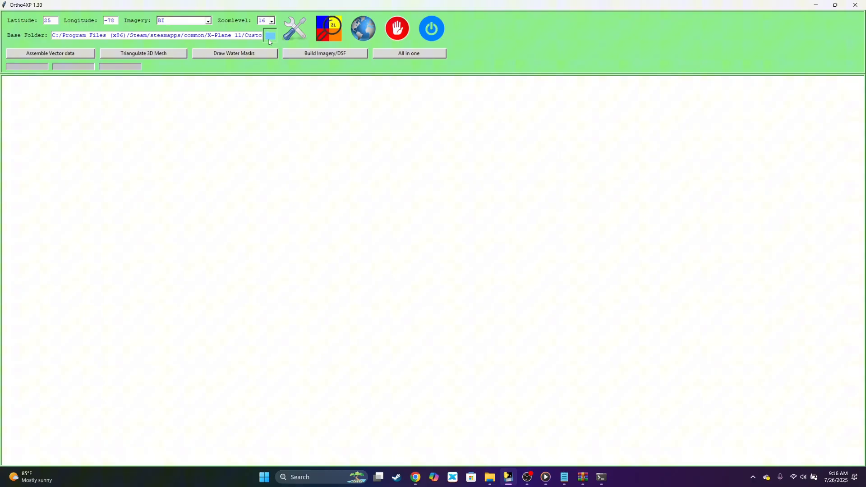
Step: Browse the drives under This PC to the X-Plane 11 folder for the base folder
{"action": "left_click", "coordinate": [270, 35]}
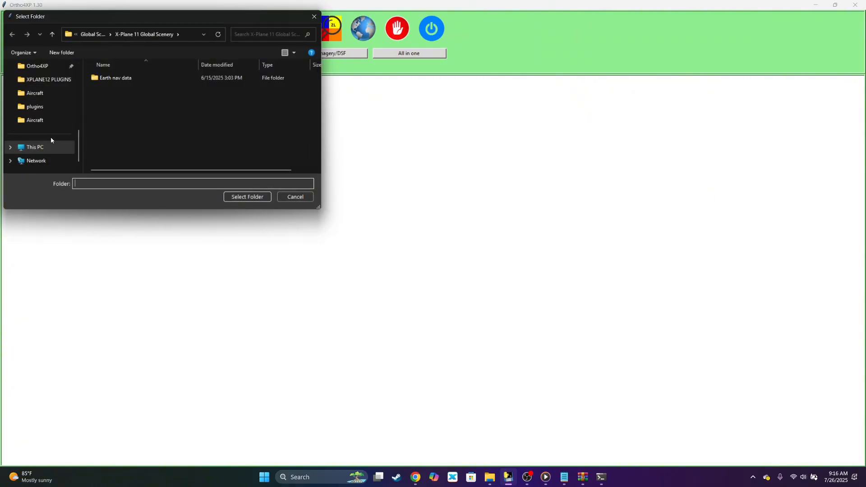
{"action": "left_click", "coordinate": [35, 147]}
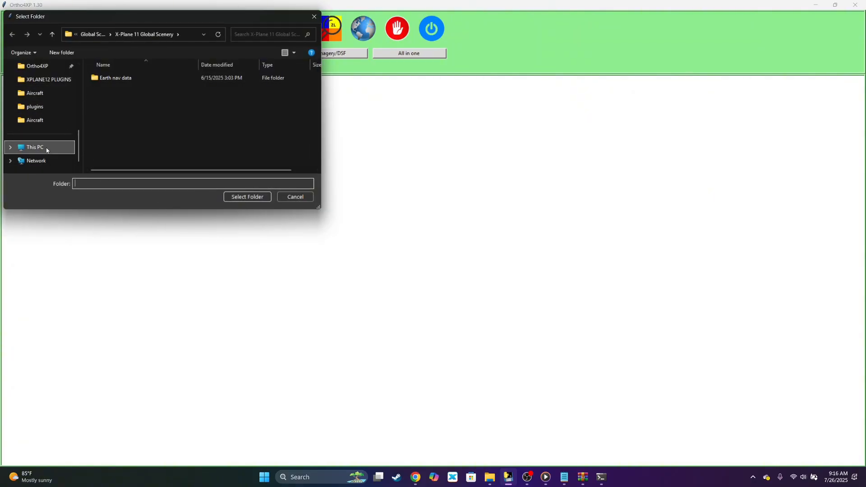
{"action": "left_click", "coordinate": [35, 147]}
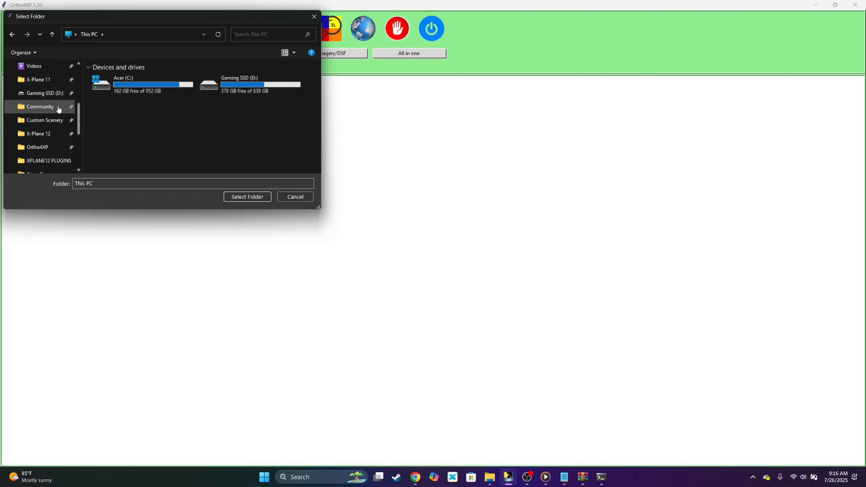
{"action": "mouse_move", "coordinate": [146, 128]}
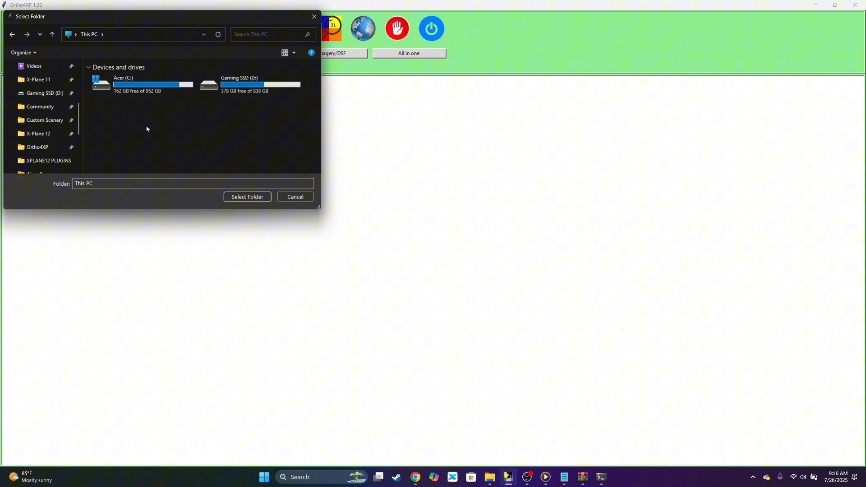
{"action": "left_click", "coordinate": [37, 147]}
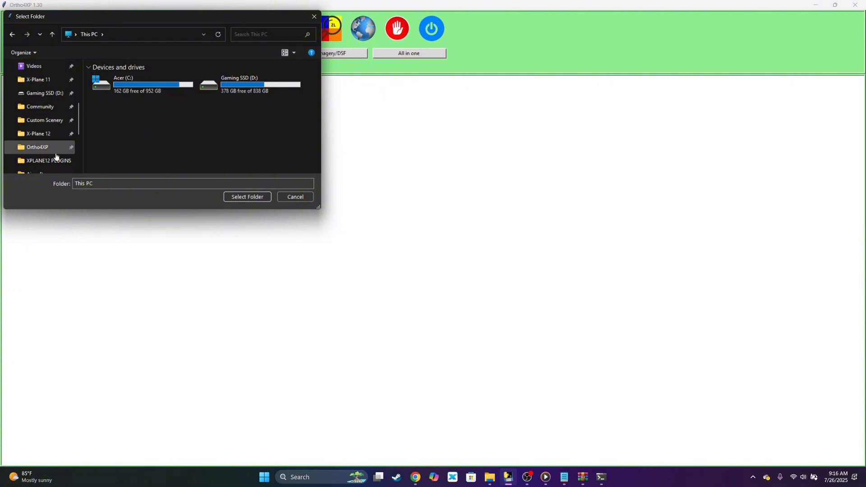
{"action": "mouse_move", "coordinate": [32, 150]}
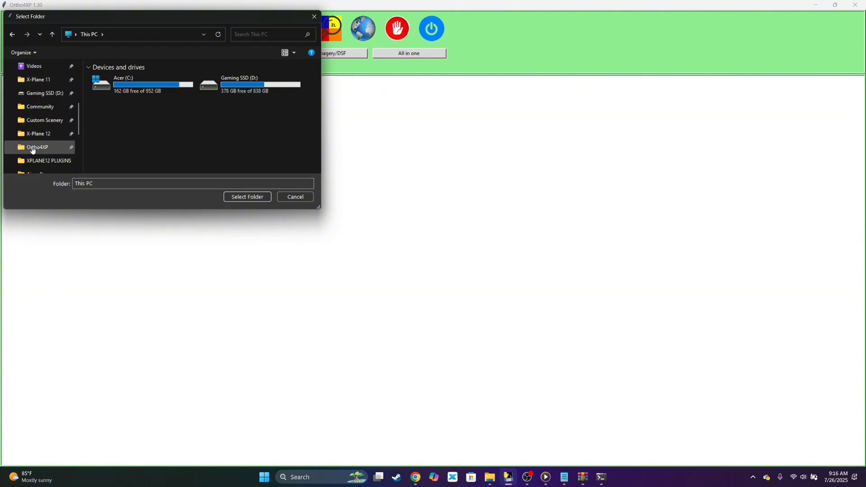
{"action": "left_click", "coordinate": [38, 79]}
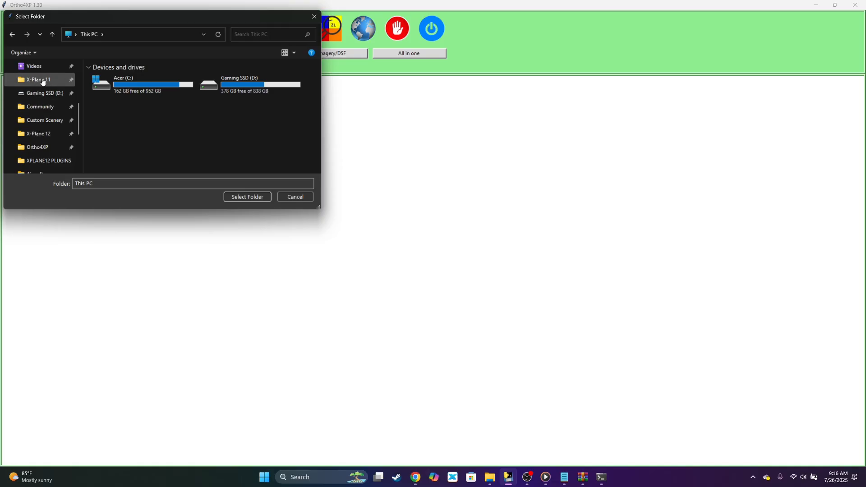
{"action": "left_click", "coordinate": [295, 197]}
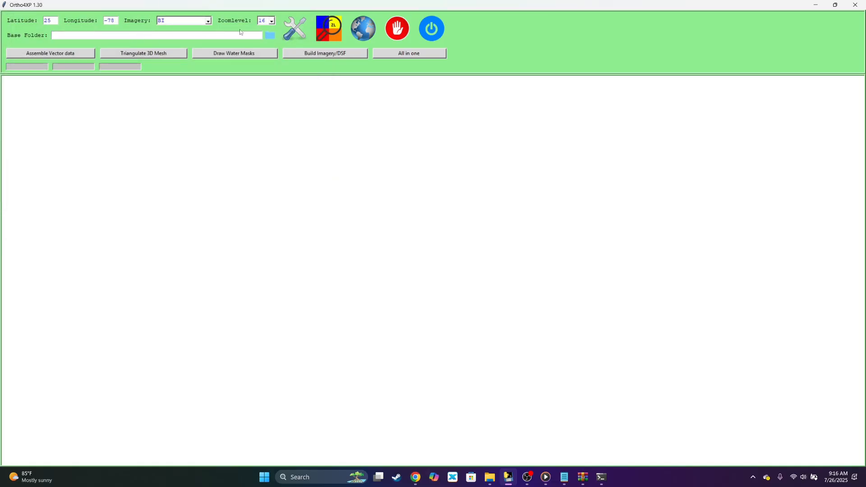
Step: Pick X-Plane 11 Custom Scenery, then switch the base folder to X-Plane 12 Custom Scenery
{"action": "left_click", "coordinate": [269, 35]}
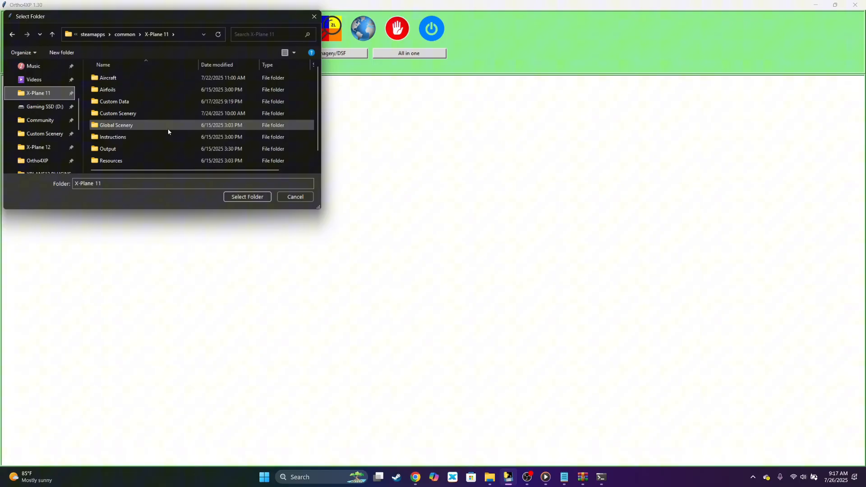
{"action": "scroll", "scroll_direction": "down", "scroll_amount": 3}
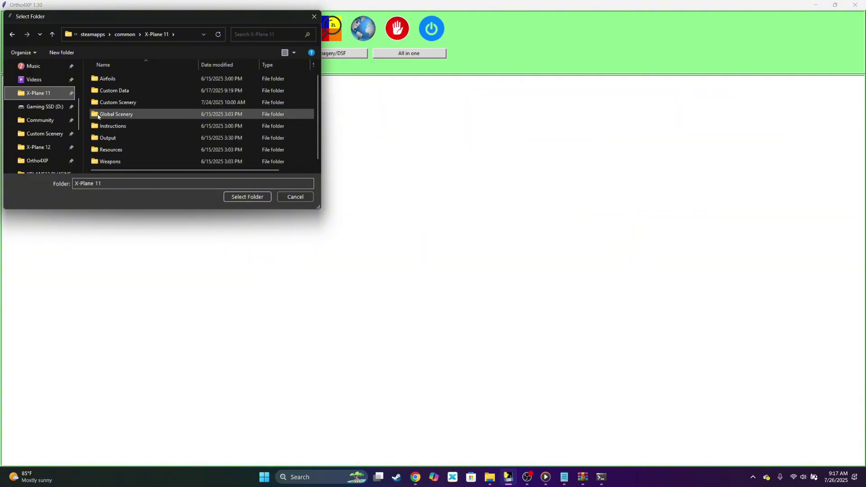
{"action": "double_click", "coordinate": [117, 102]}
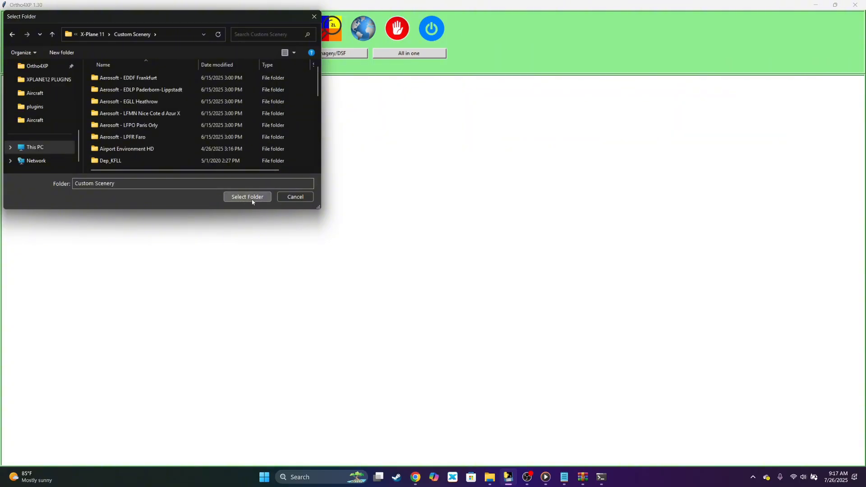
{"action": "left_click", "coordinate": [247, 196]}
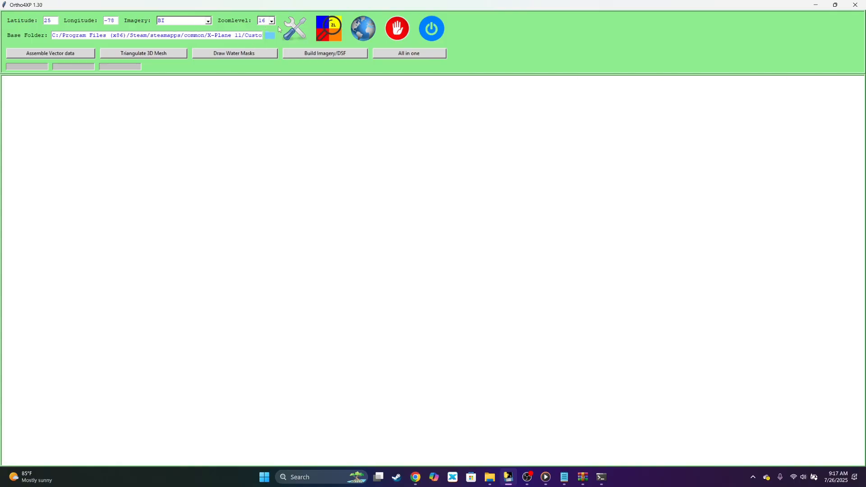
{"action": "left_click", "coordinate": [270, 34]}
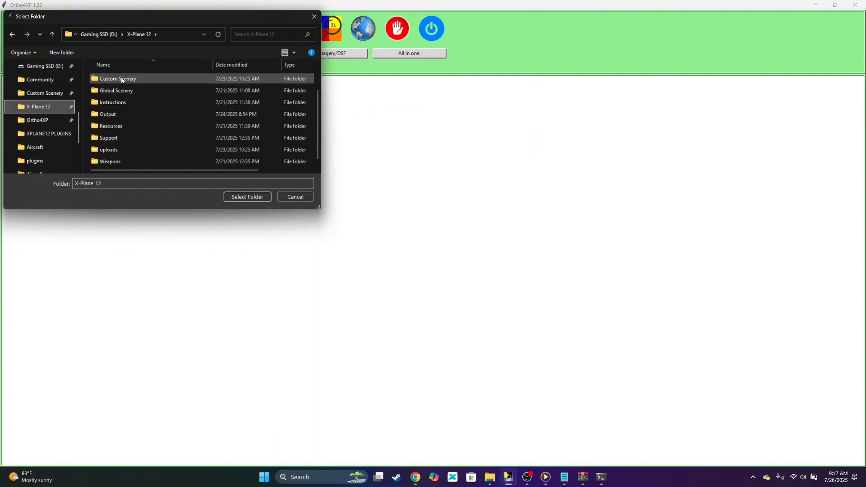
{"action": "left_click", "coordinate": [247, 197]}
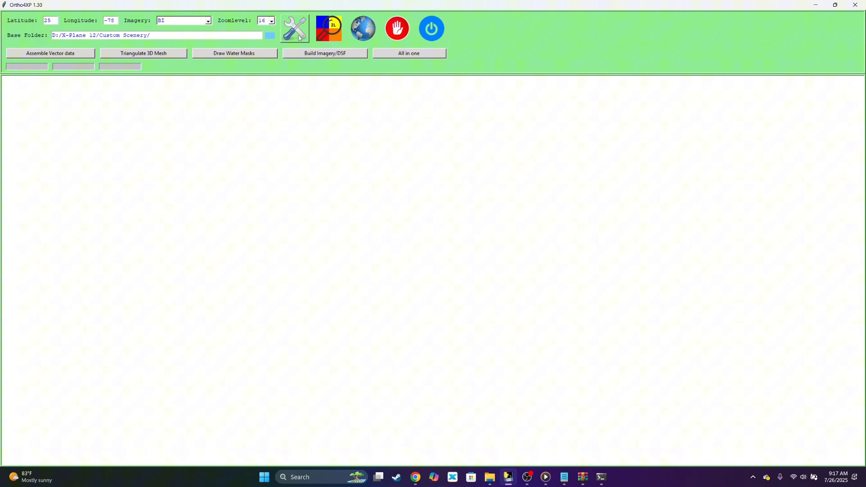
Step: In the config, set custom_scenery_dir to the X-Plane 12 Custom Scenery folder
{"action": "left_click", "coordinate": [295, 28]}
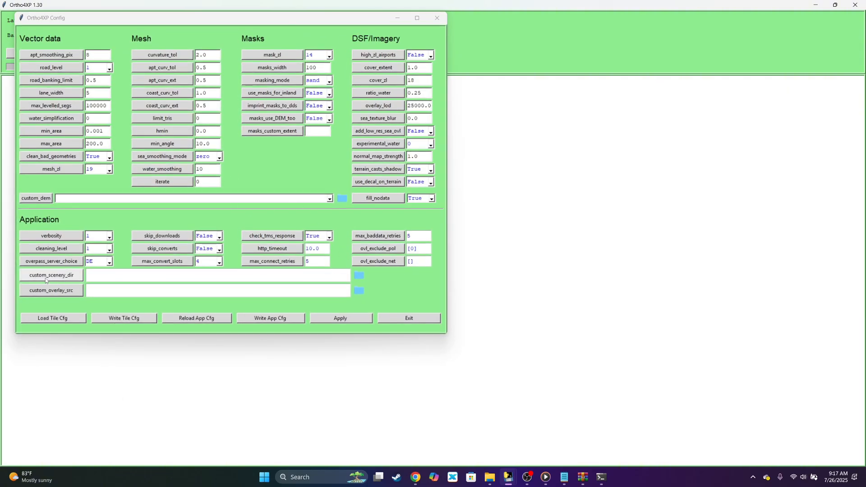
{"action": "left_click", "coordinate": [359, 275]}
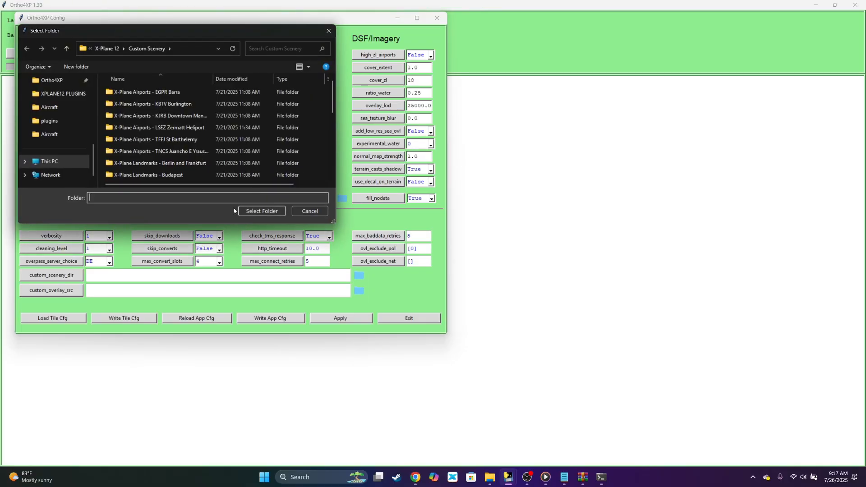
{"action": "left_click", "coordinate": [157, 139]}
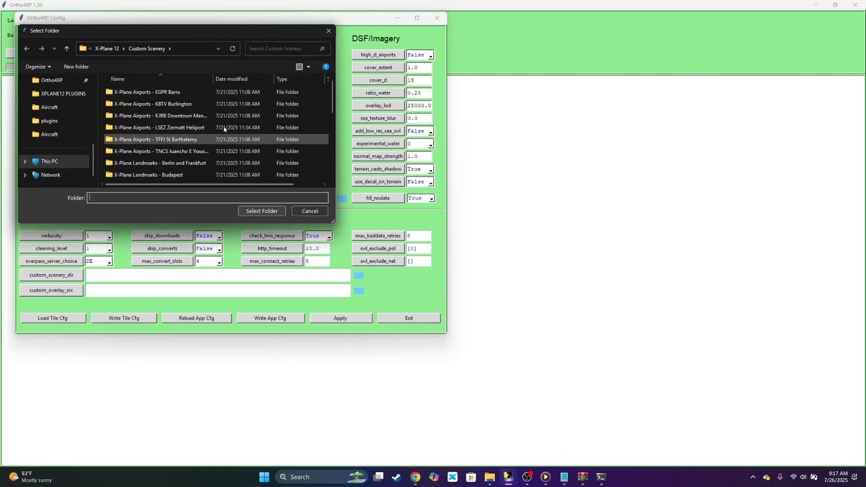
{"action": "left_click", "coordinate": [66, 49]}
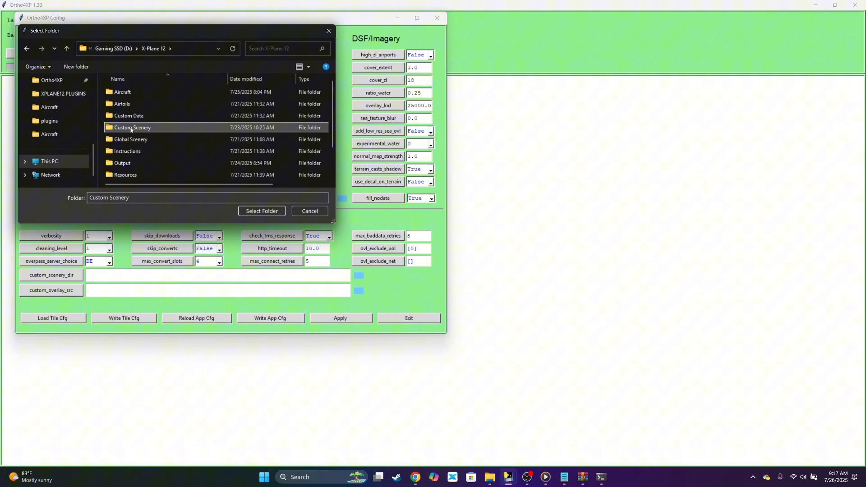
{"action": "left_click", "coordinate": [261, 211]}
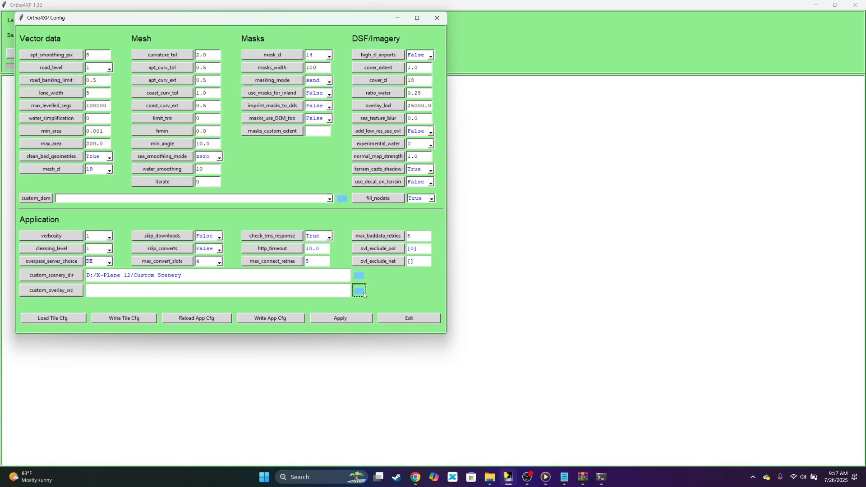
Step: Set custom_overlay_src to the X-Plane 12 Global Scenery folder
{"action": "left_click", "coordinate": [359, 290]}
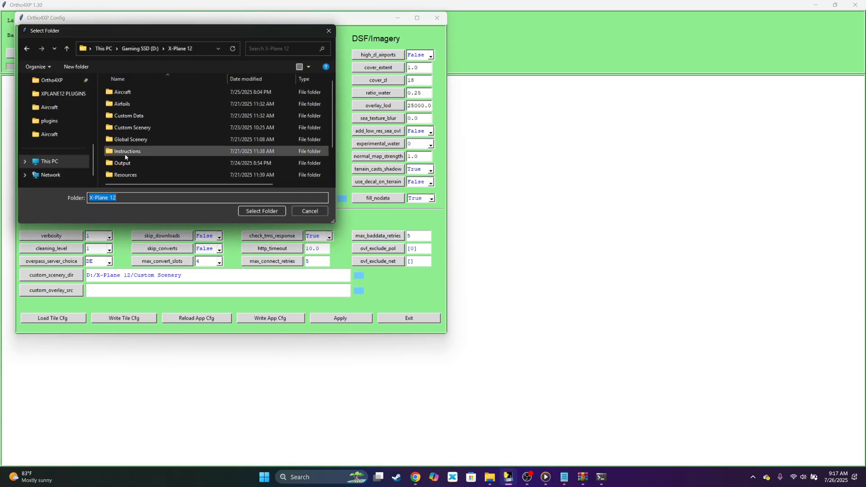
{"action": "double_click", "coordinate": [130, 140]}
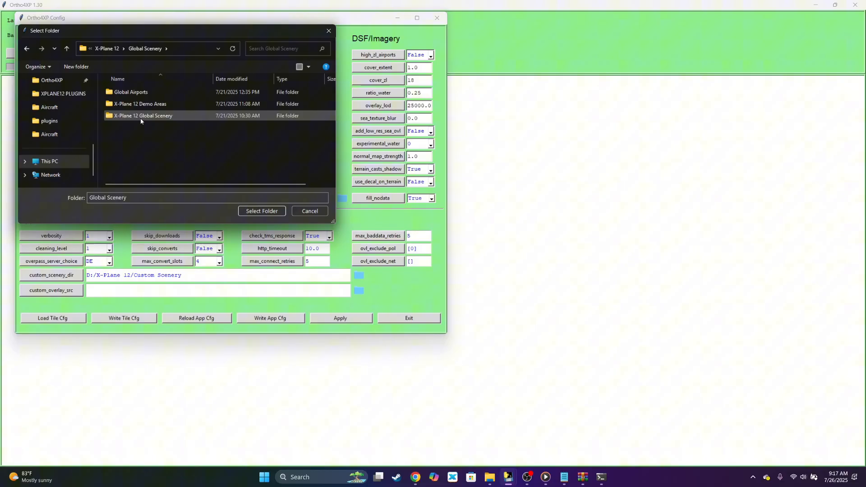
{"action": "left_click", "coordinate": [143, 116]}
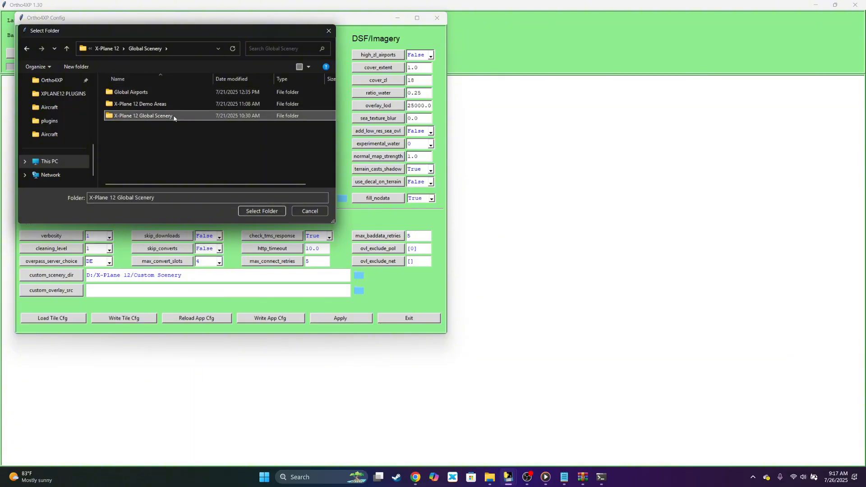
{"action": "mouse_move", "coordinate": [265, 198]}
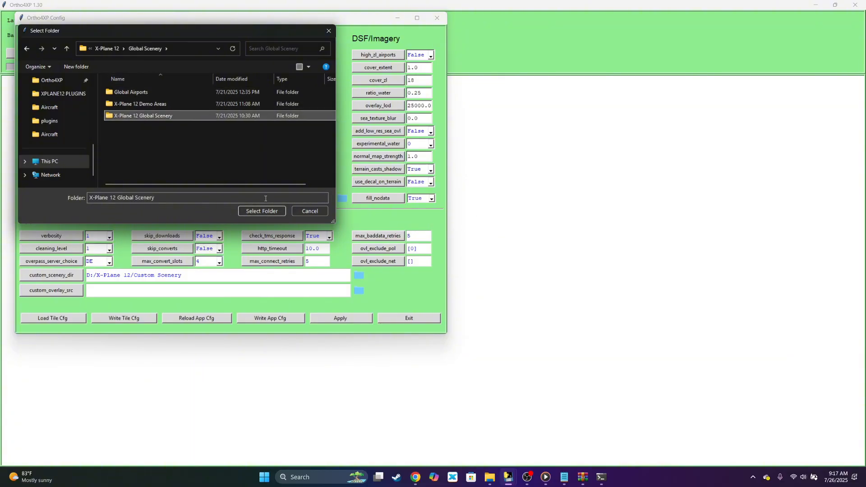
{"action": "left_click", "coordinate": [261, 211]}
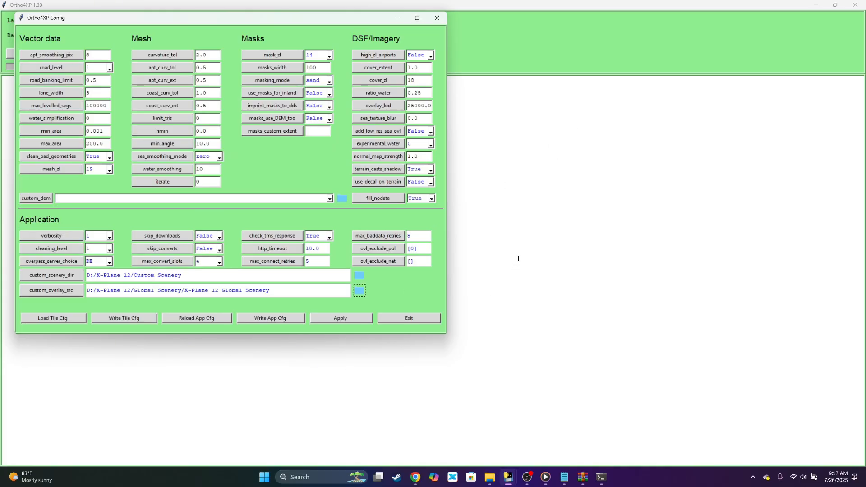
{"action": "mouse_move", "coordinate": [71, 59]}
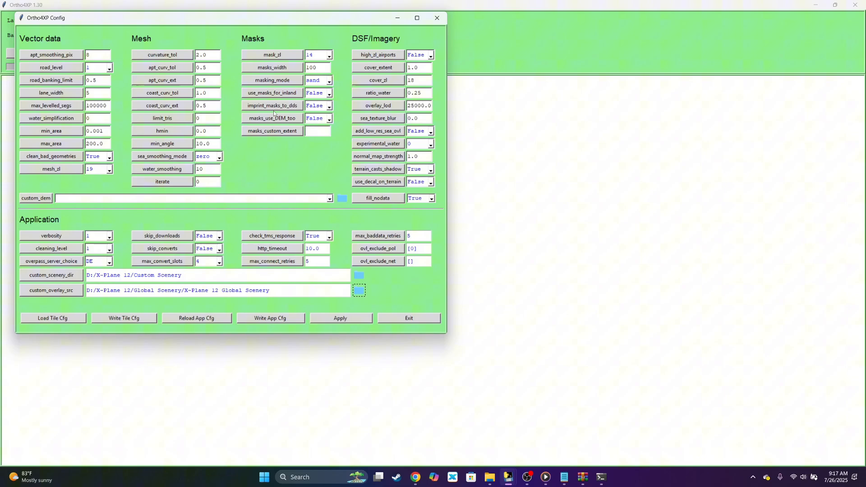
Step: Set use_masks_for_inland to True and write the app config
{"action": "left_click", "coordinate": [329, 105]}
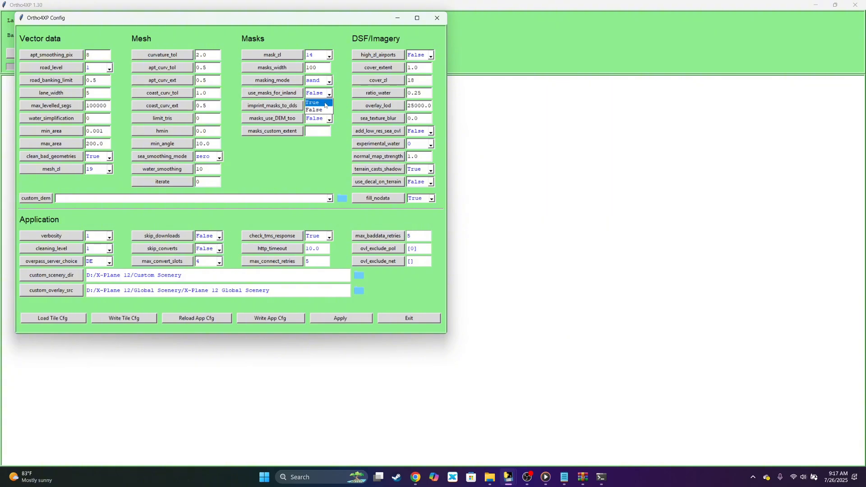
{"action": "left_click", "coordinate": [313, 102]}
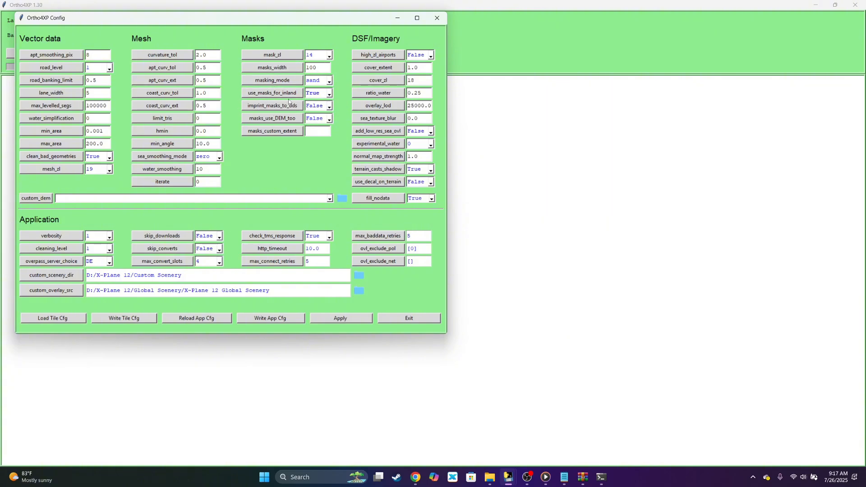
{"action": "mouse_move", "coordinate": [298, 361]}
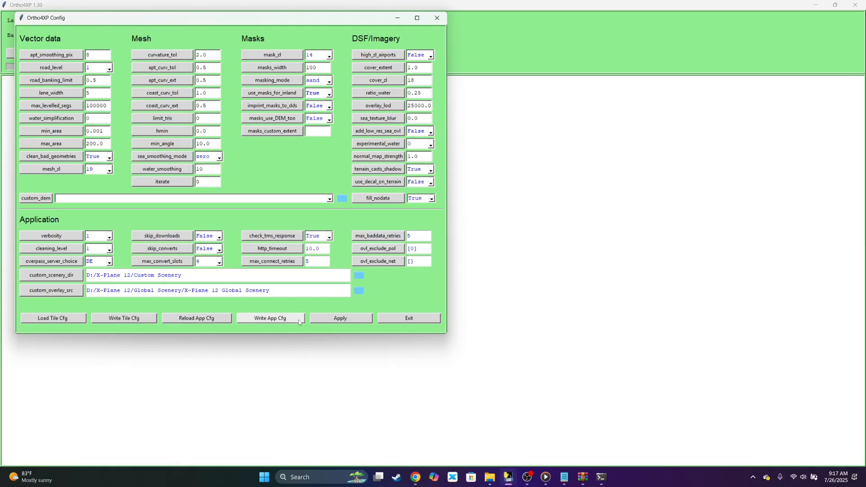
{"action": "left_click", "coordinate": [409, 317]}
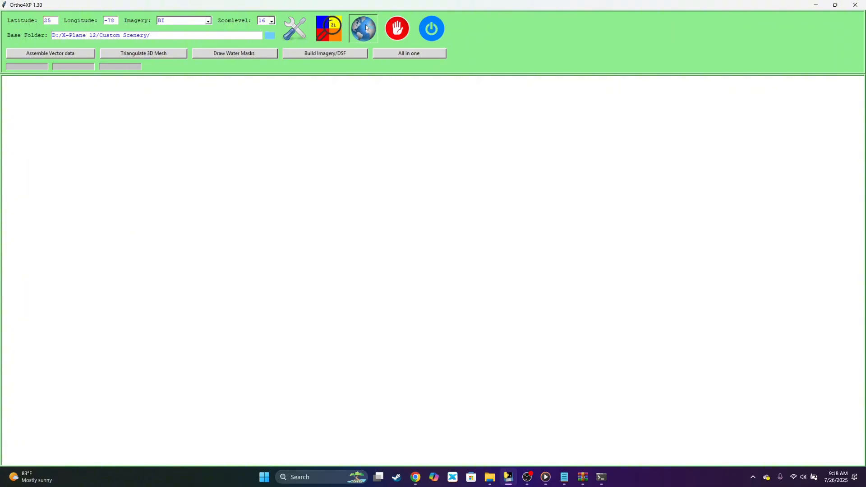
Step: Open the tiles collection map to choose tile +26-079
{"action": "left_click", "coordinate": [362, 28]}
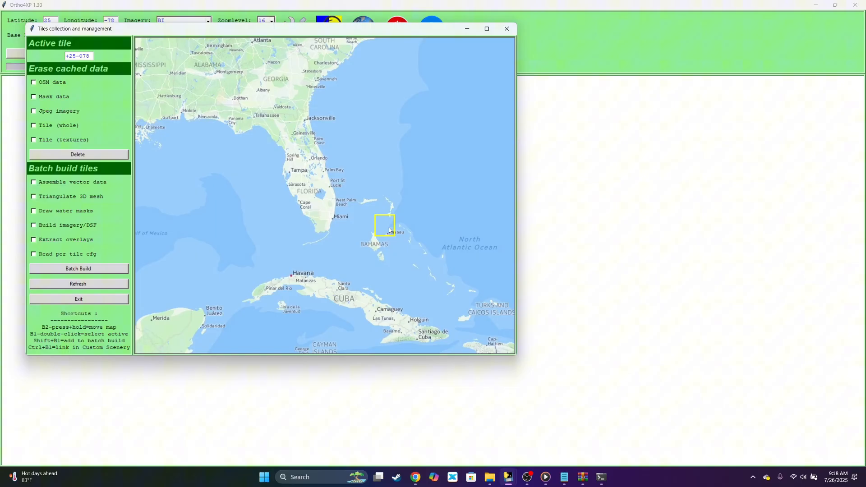
{"action": "mouse_move", "coordinate": [363, 212]}
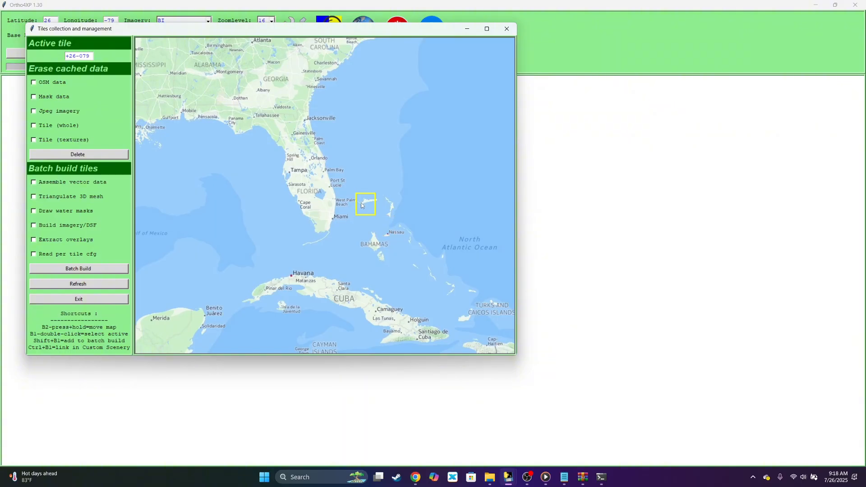
{"action": "mouse_move", "coordinate": [370, 216]}
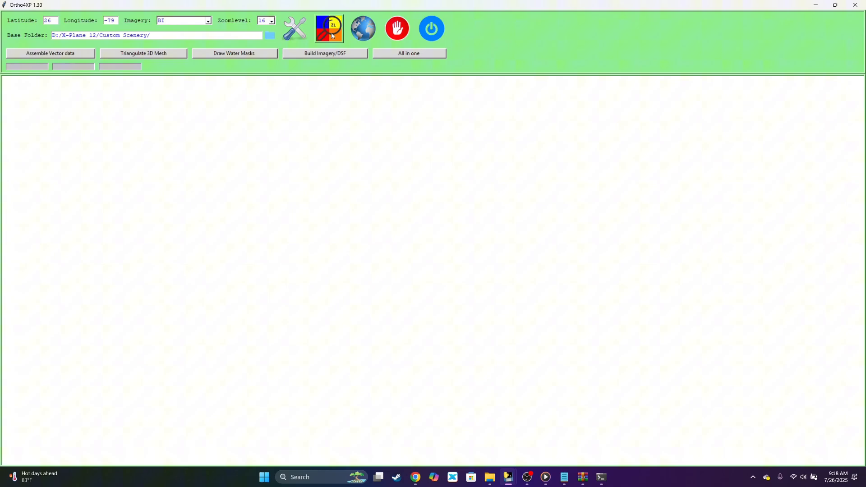
Step: Preview tile +26-079 with BI imagery at zoom level 12
{"action": "left_click", "coordinate": [329, 28]}
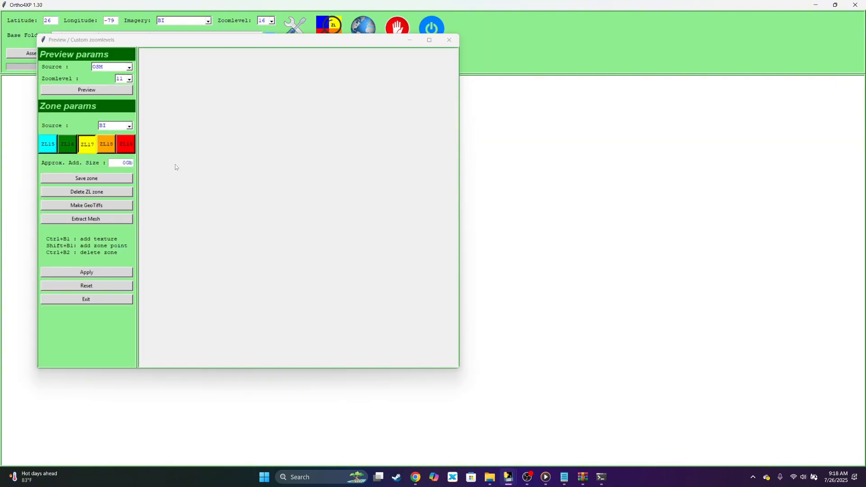
{"action": "left_click", "coordinate": [110, 66]}
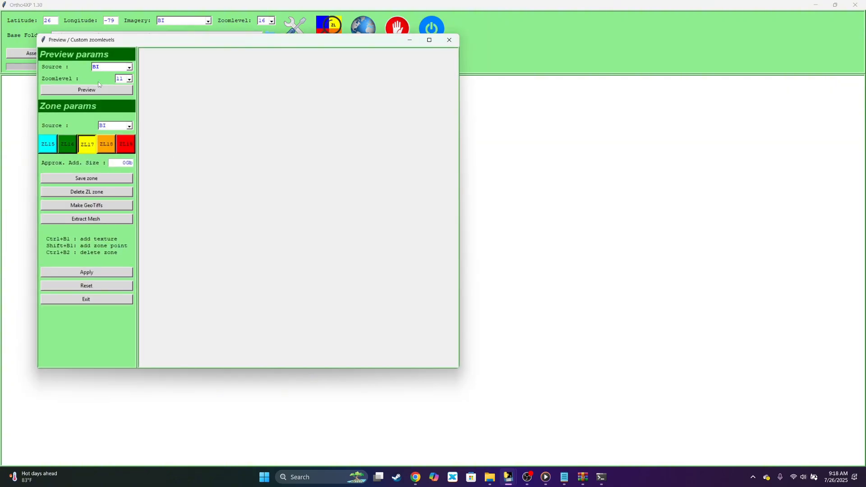
{"action": "left_click", "coordinate": [128, 67]}
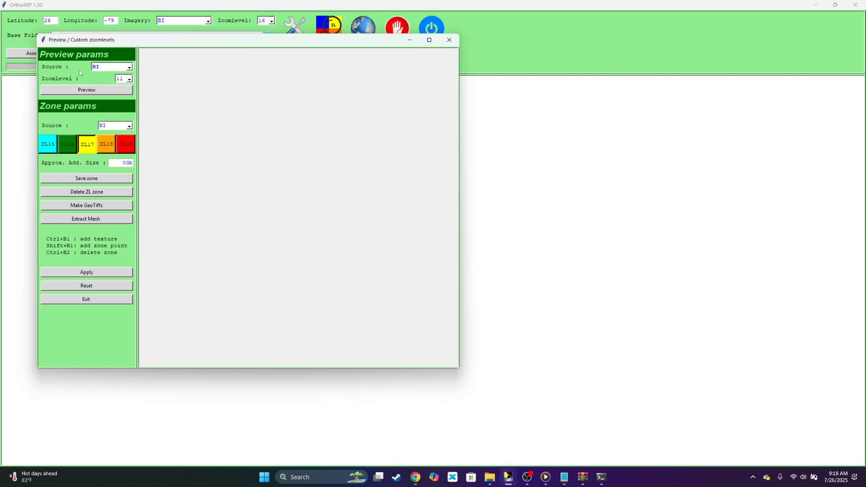
{"action": "left_click", "coordinate": [129, 78]}
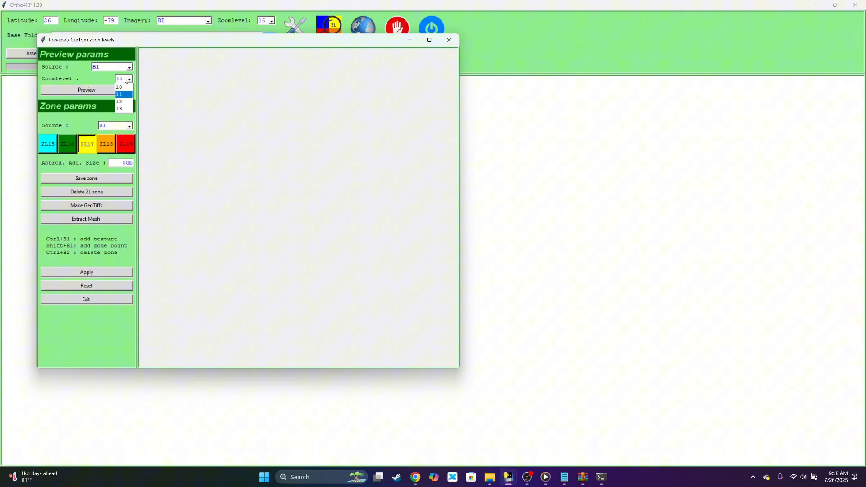
{"action": "mouse_move", "coordinate": [119, 102]}
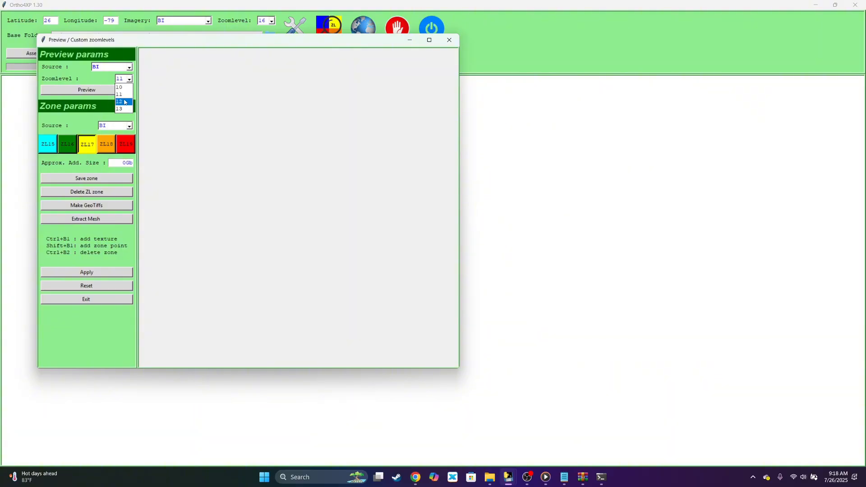
{"action": "left_click", "coordinate": [119, 101]}
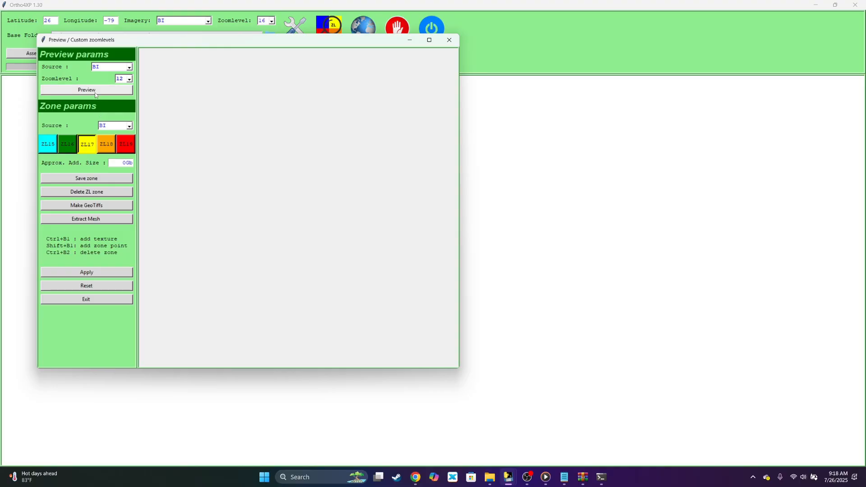
{"action": "left_click", "coordinate": [86, 89]}
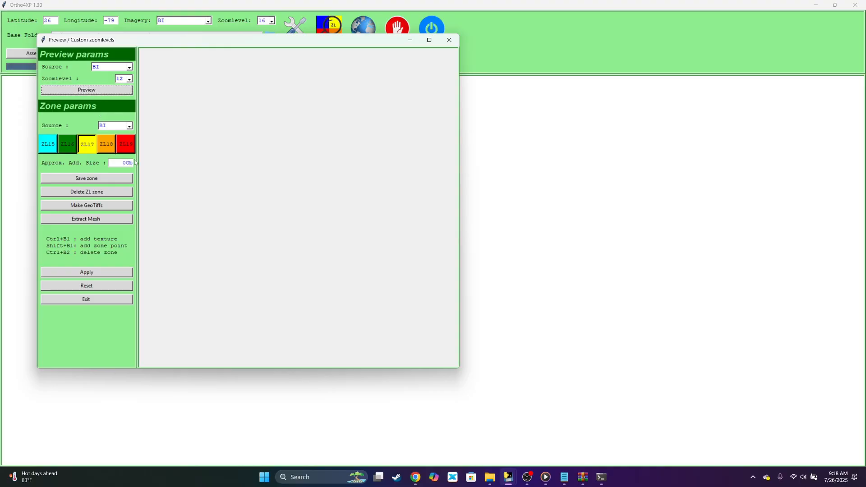
{"action": "left_click", "coordinate": [86, 89]}
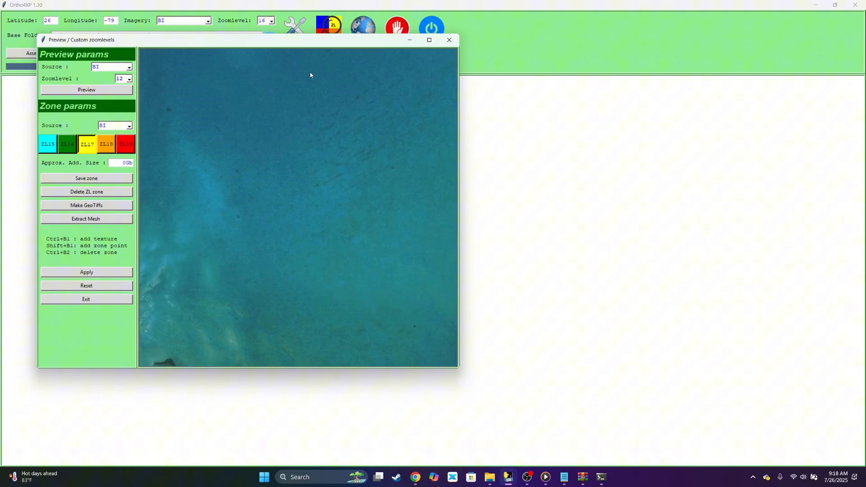
Step: Extend the ZL19 zone around the Freeport airport and apply the custom zoom zones
{"action": "left_click", "coordinate": [86, 89]}
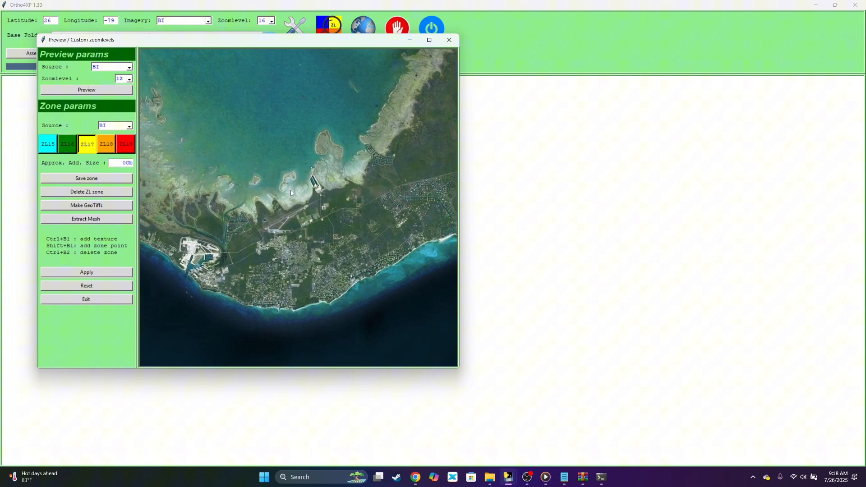
{"action": "mouse_move", "coordinate": [276, 226]}
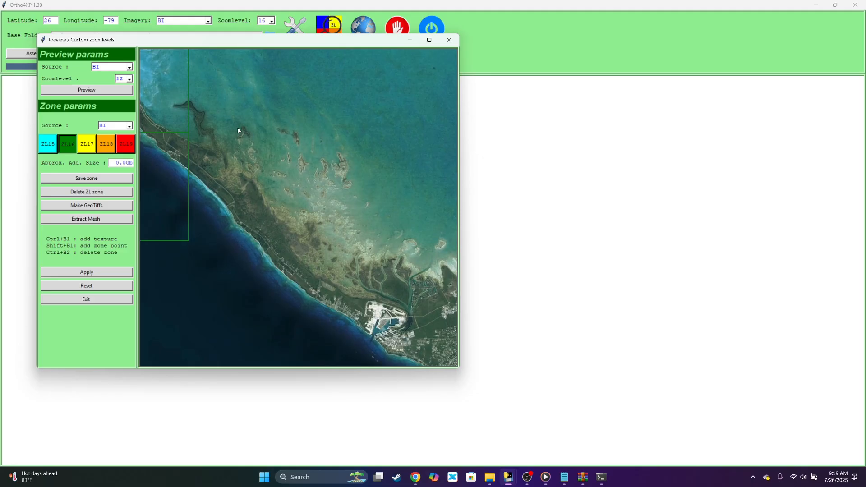
{"action": "mouse_move", "coordinate": [222, 127]}
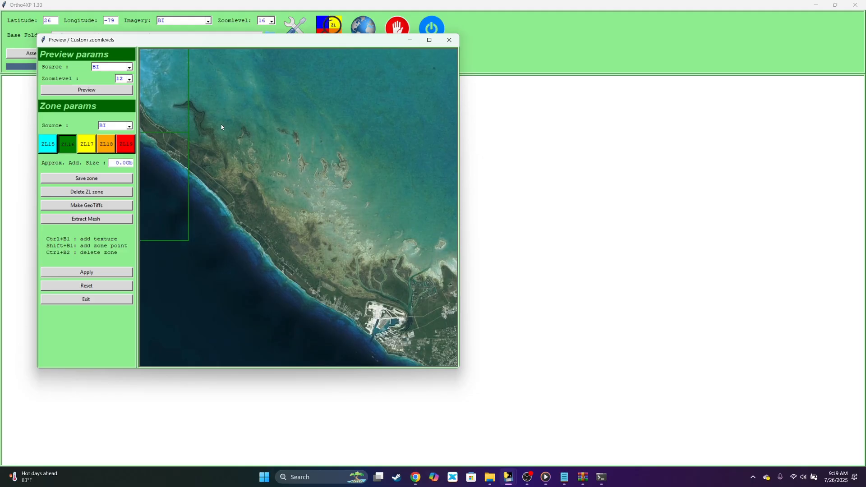
{"action": "mouse_move", "coordinate": [231, 123]}
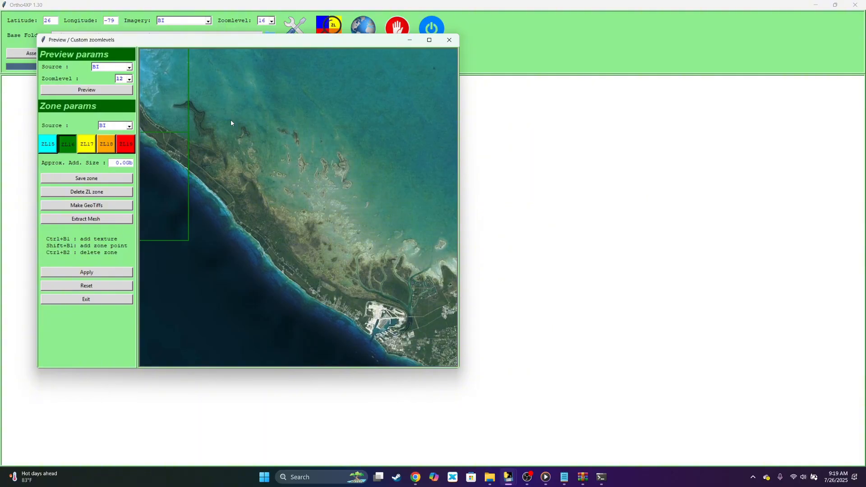
{"action": "mouse_move", "coordinate": [244, 143]}
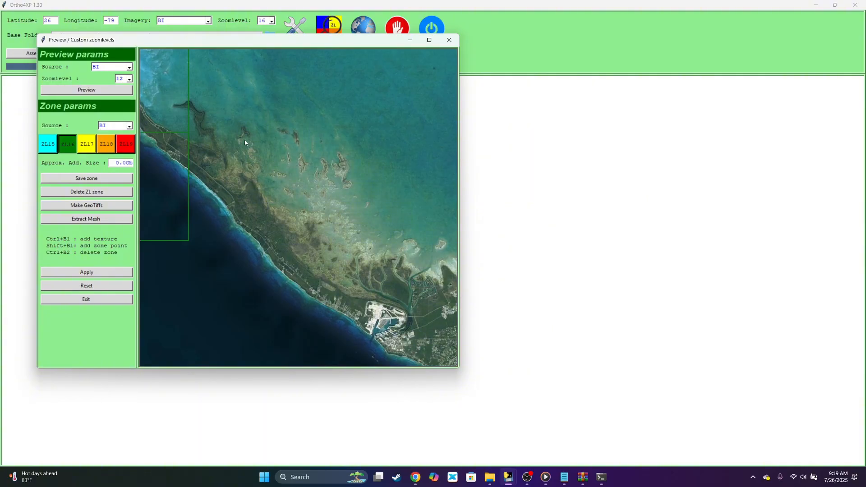
{"action": "mouse_move", "coordinate": [217, 98]}
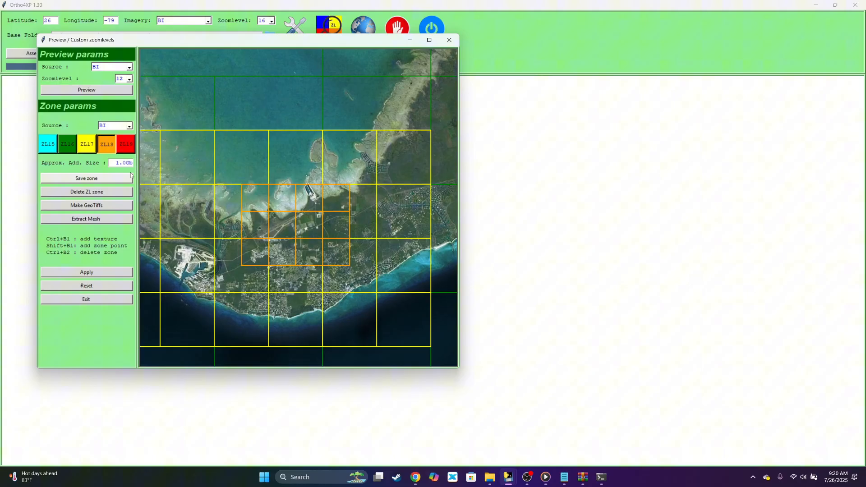
{"action": "mouse_move", "coordinate": [150, 146]}
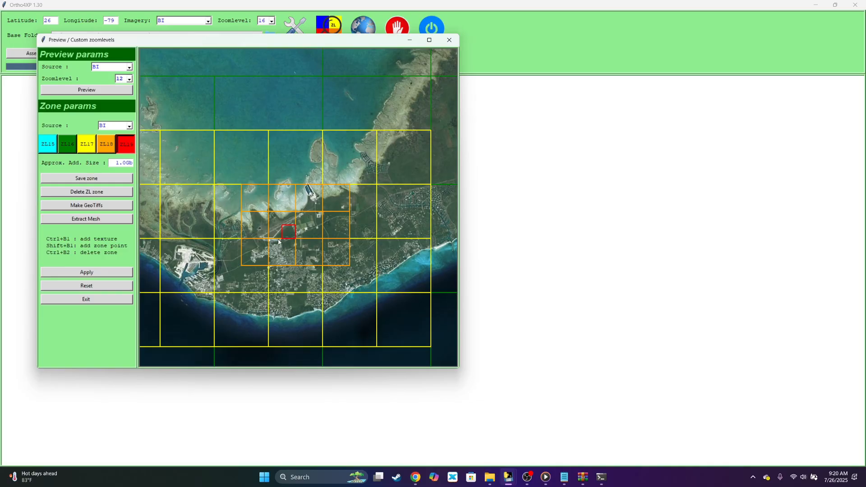
{"action": "left_click", "coordinate": [262, 230]}
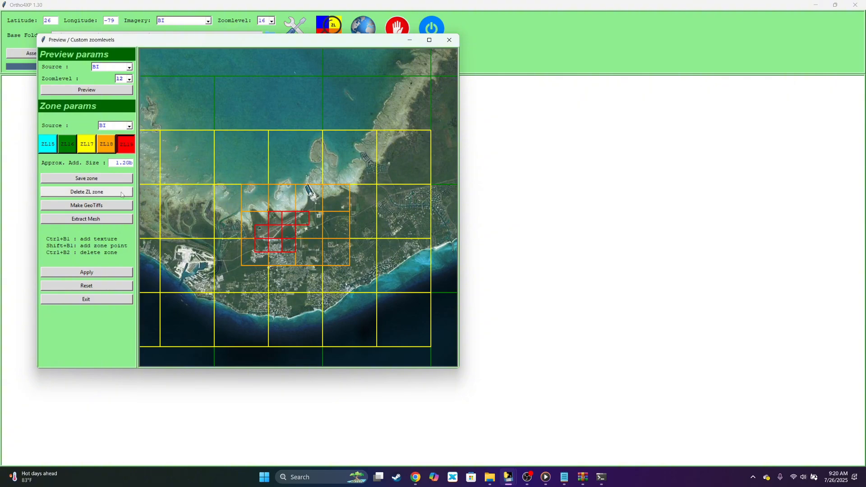
{"action": "left_click", "coordinate": [86, 271]}
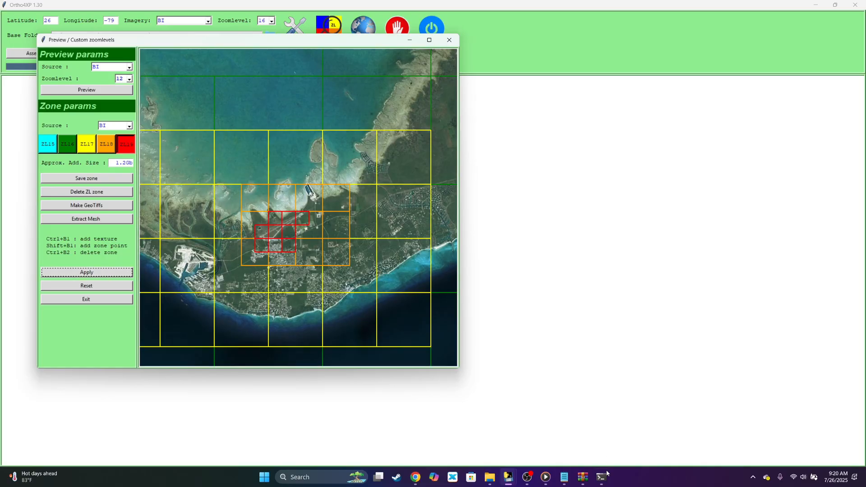
Step: In Tiles collection, tick vector data, mesh, water masks and overlays, then Batch Build +26-079
{"action": "left_click", "coordinate": [600, 477]}
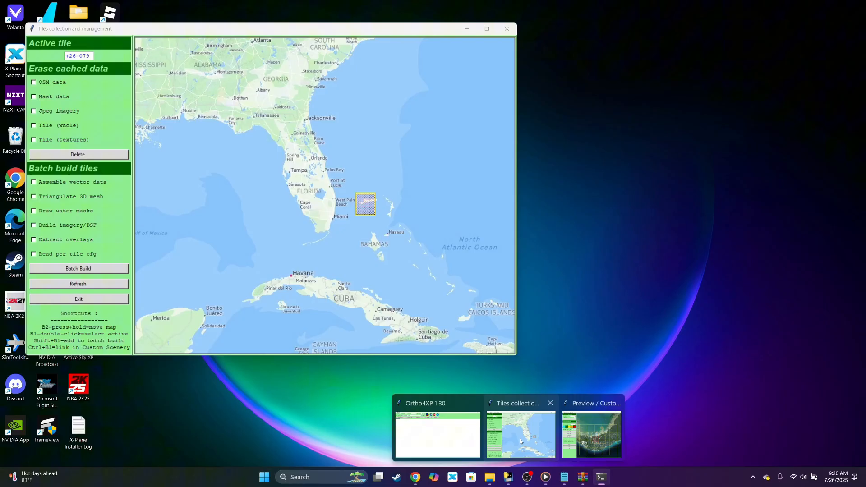
{"action": "left_click", "coordinate": [436, 433]}
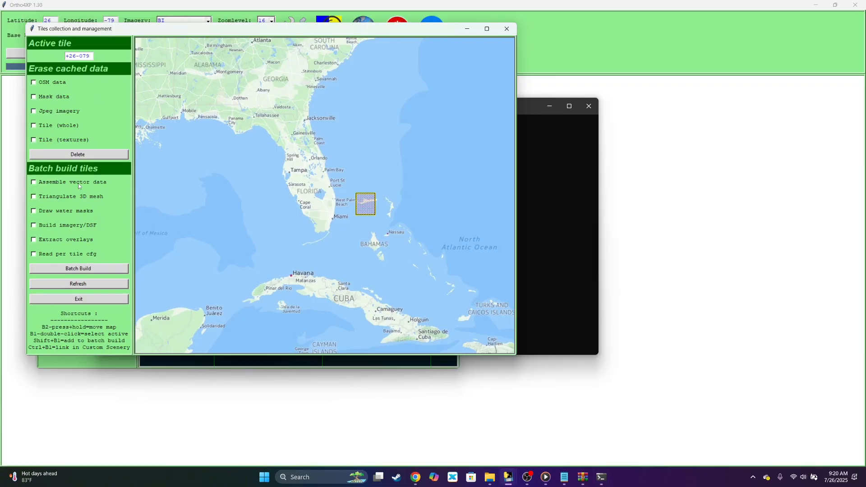
{"action": "left_click", "coordinate": [34, 182]}
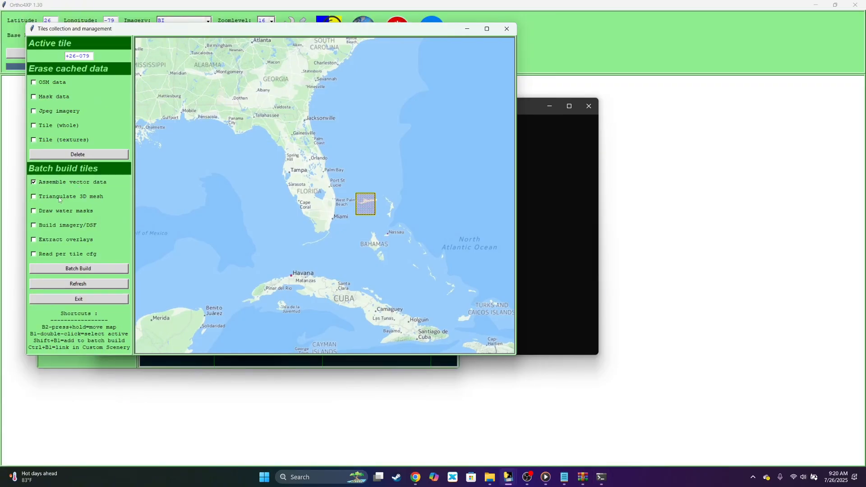
{"action": "left_click", "coordinate": [33, 196]}
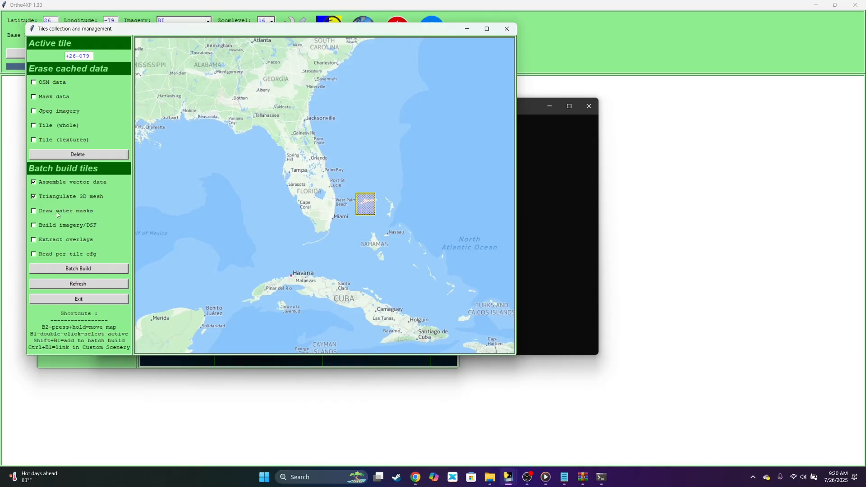
{"action": "left_click", "coordinate": [33, 225]}
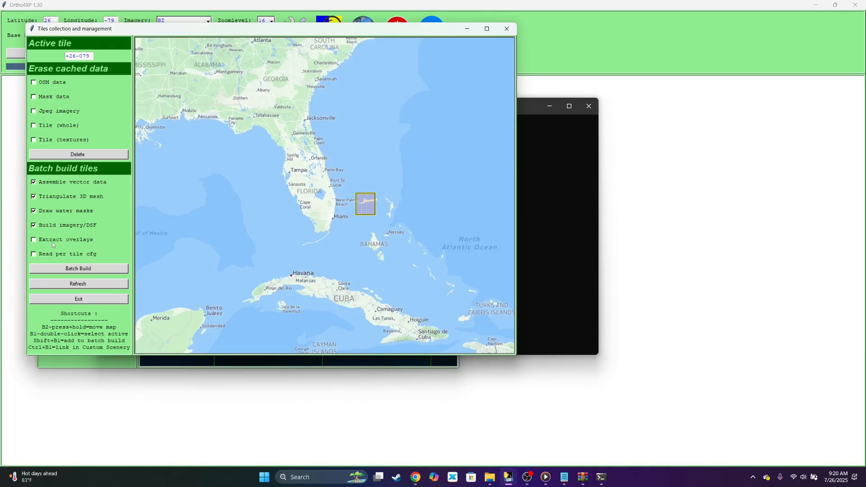
{"action": "left_click", "coordinate": [32, 239]}
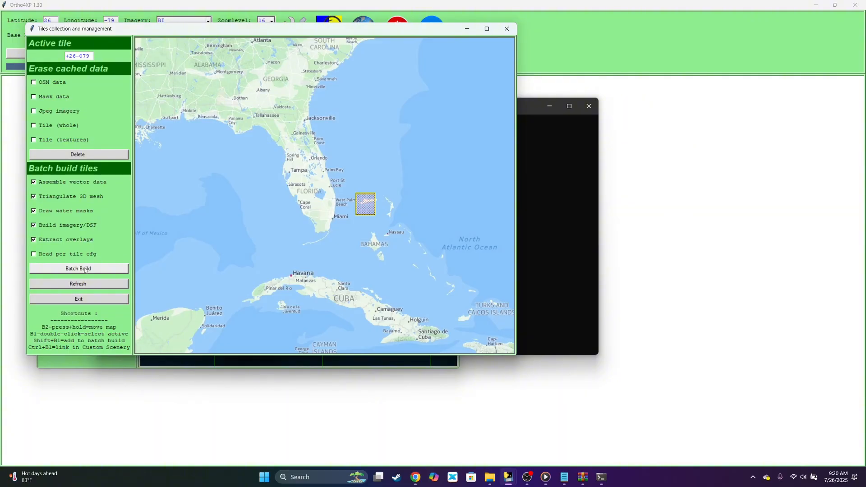
{"action": "left_click", "coordinate": [78, 268]}
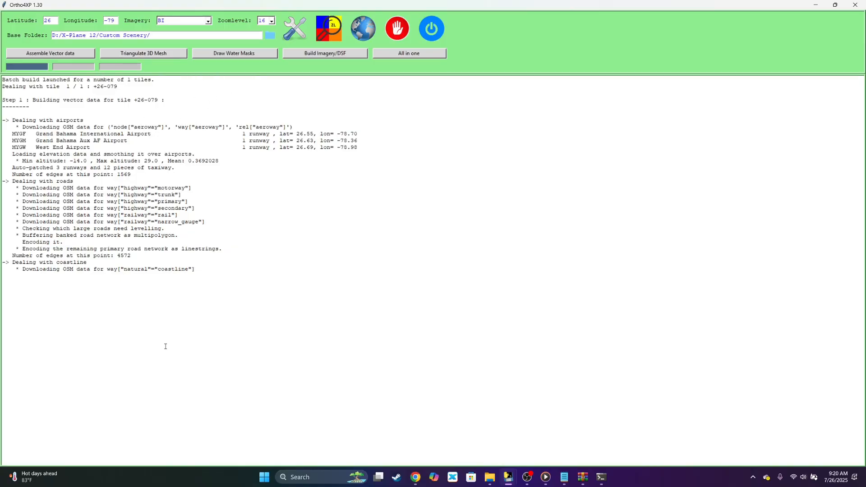
{"action": "mouse_move", "coordinate": [144, 183]}
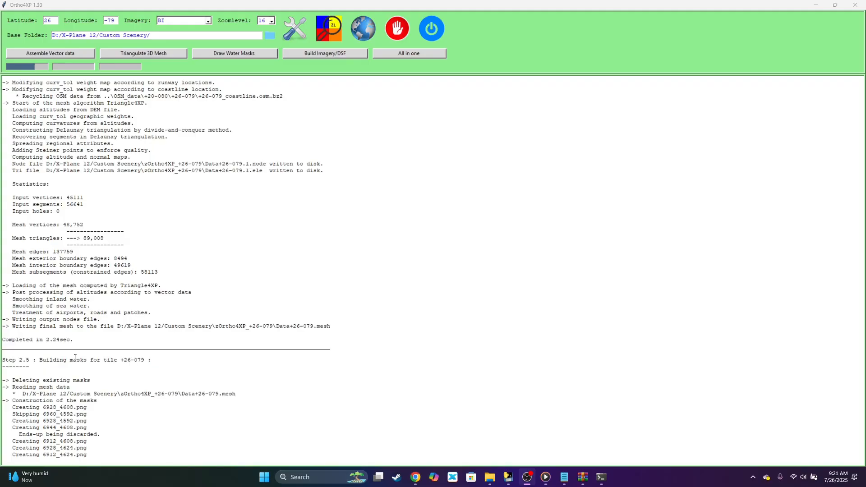
Step: Scroll through the build log as tile +26-079's mesh, masks and DSF complete
{"action": "scroll", "scroll_direction": "down", "scroll_amount": 3}
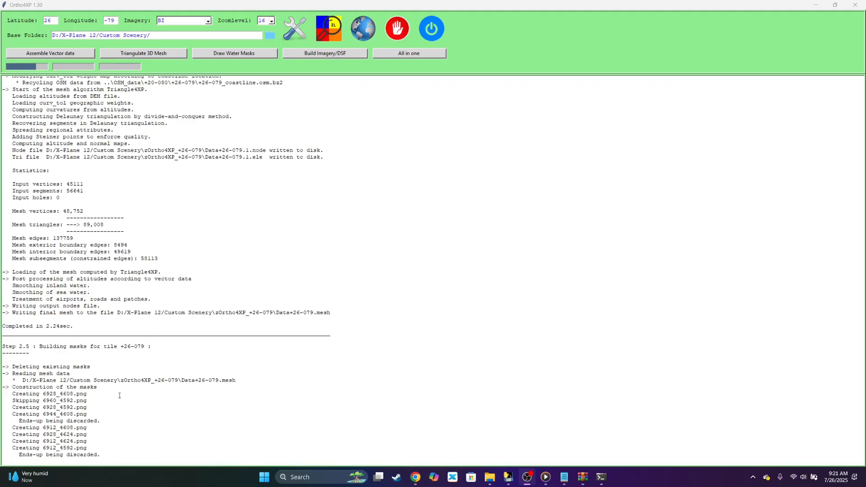
{"action": "scroll", "scroll_direction": "down", "scroll_amount": 3}
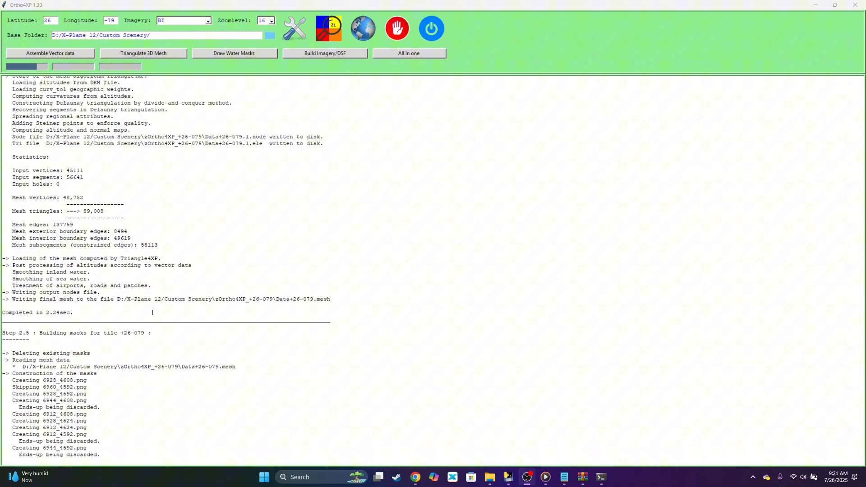
{"action": "scroll", "scroll_direction": "down", "scroll_amount": 3}
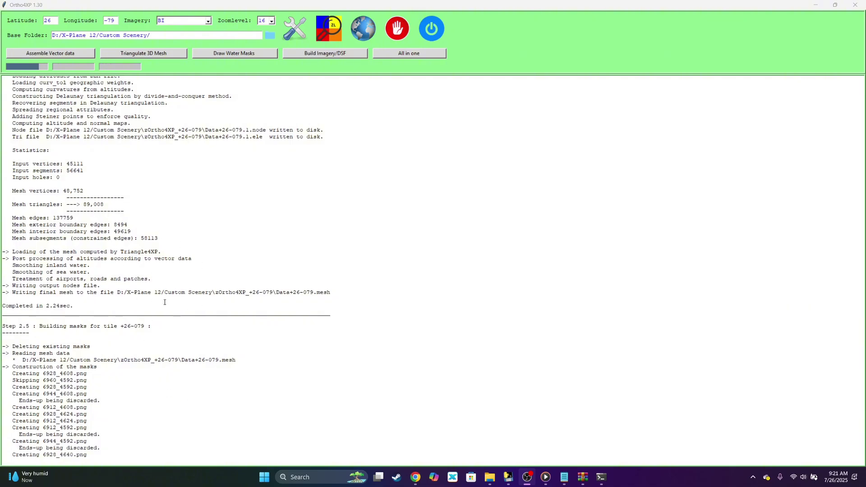
{"action": "scroll", "scroll_direction": "down", "scroll_amount": 3}
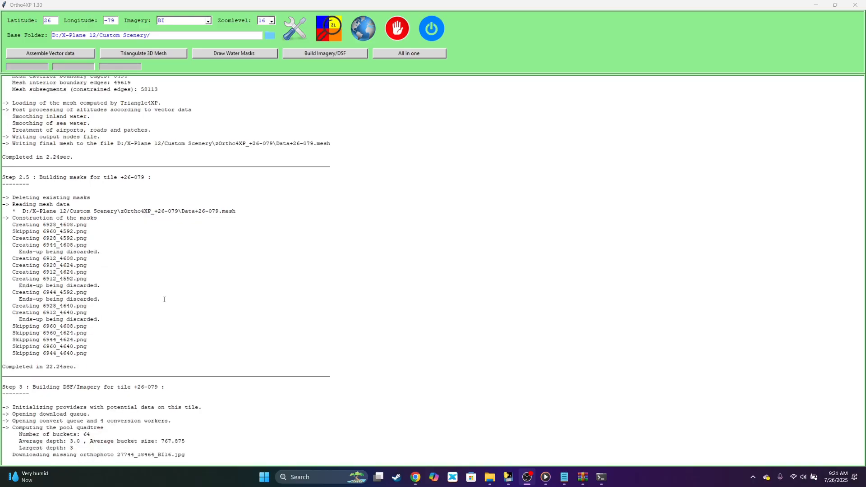
{"action": "scroll", "scroll_direction": "down", "scroll_amount": 3}
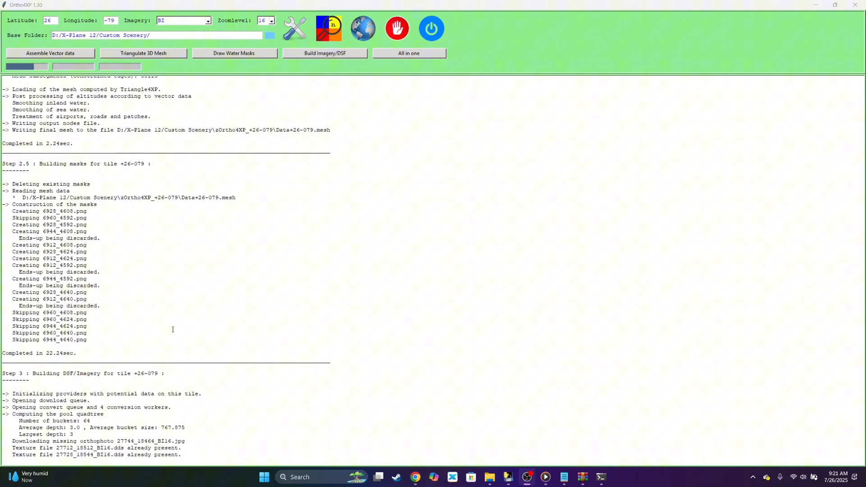
{"action": "scroll", "scroll_direction": "down", "scroll_amount": 3}
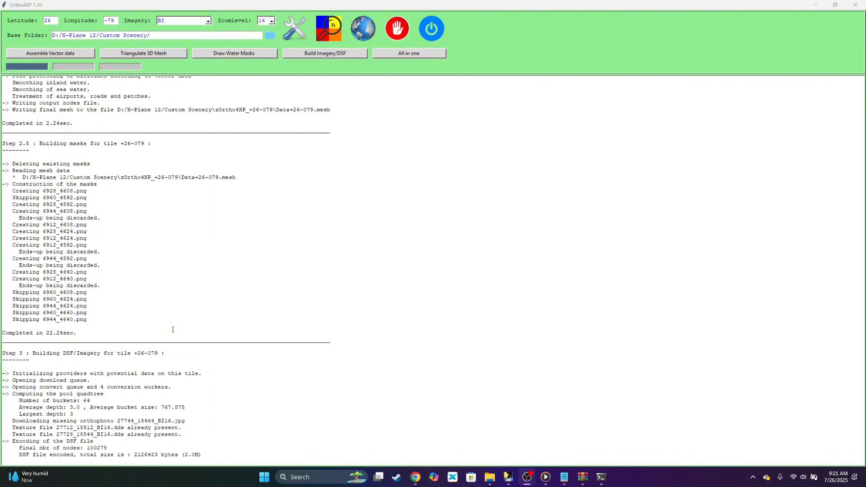
{"action": "mouse_move", "coordinate": [148, 280]}
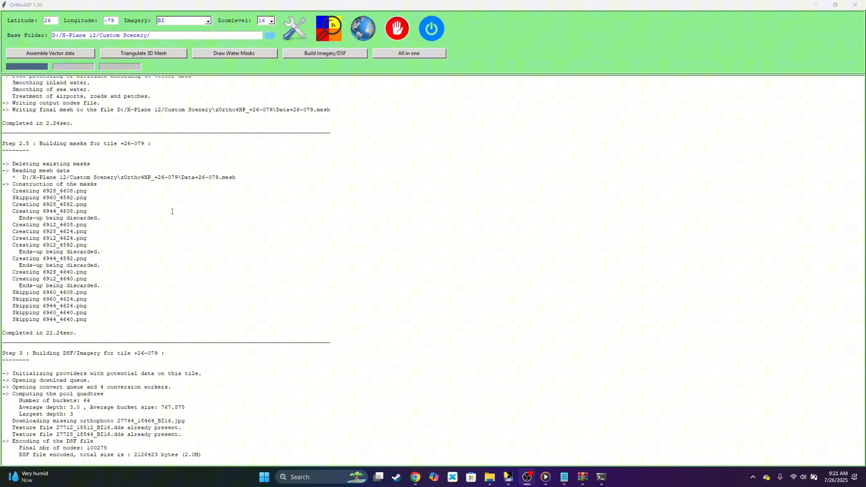
{"action": "mouse_move", "coordinate": [144, 316]}
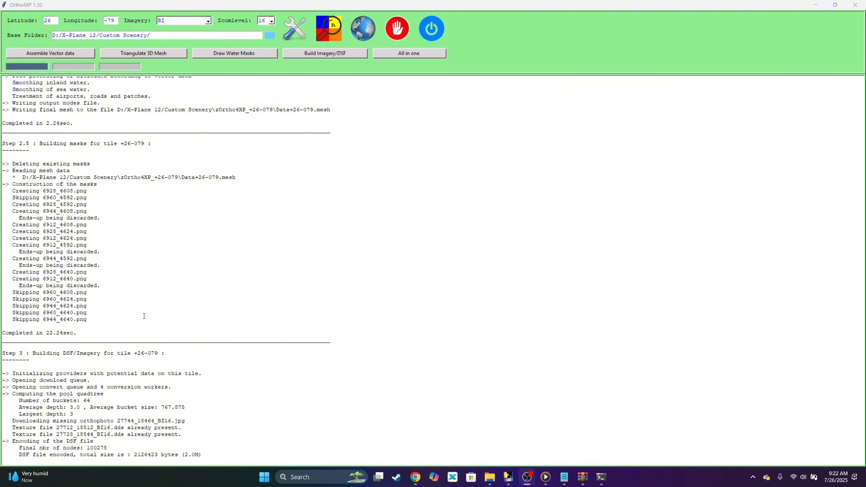
{"action": "mouse_move", "coordinate": [527, 477]}
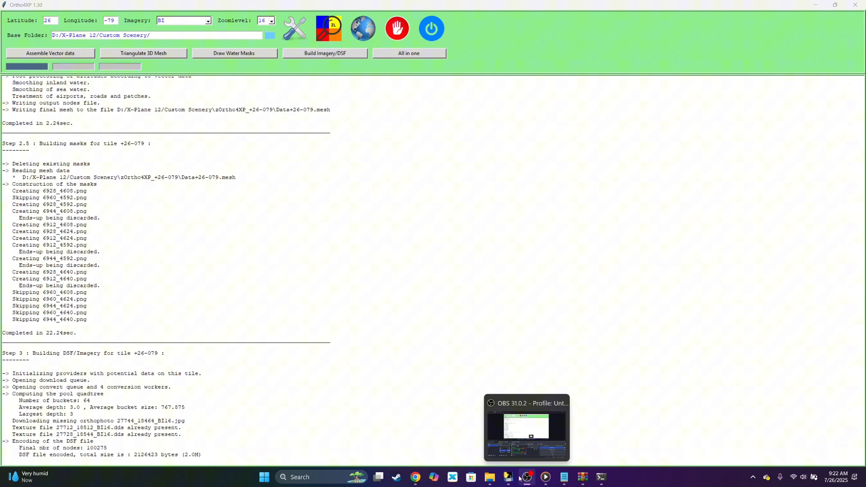
{"action": "mouse_move", "coordinate": [488, 434]}
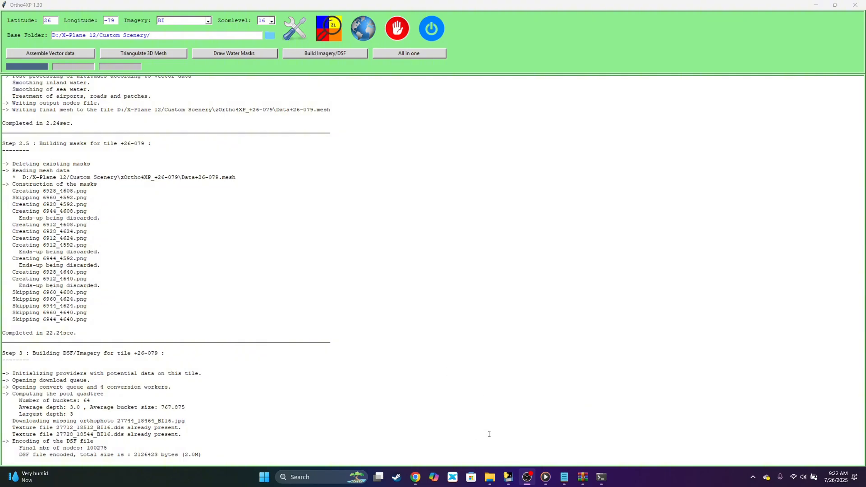
{"action": "mouse_move", "coordinate": [526, 477]}
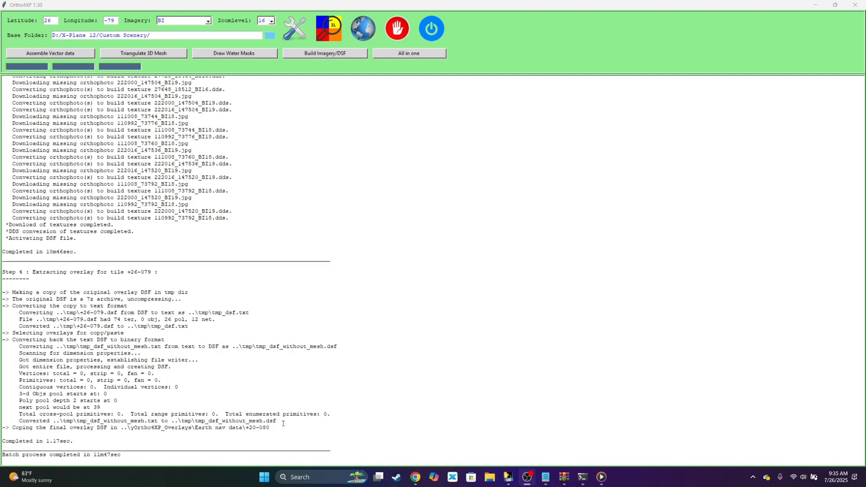
{"action": "mouse_move", "coordinate": [501, 254]}
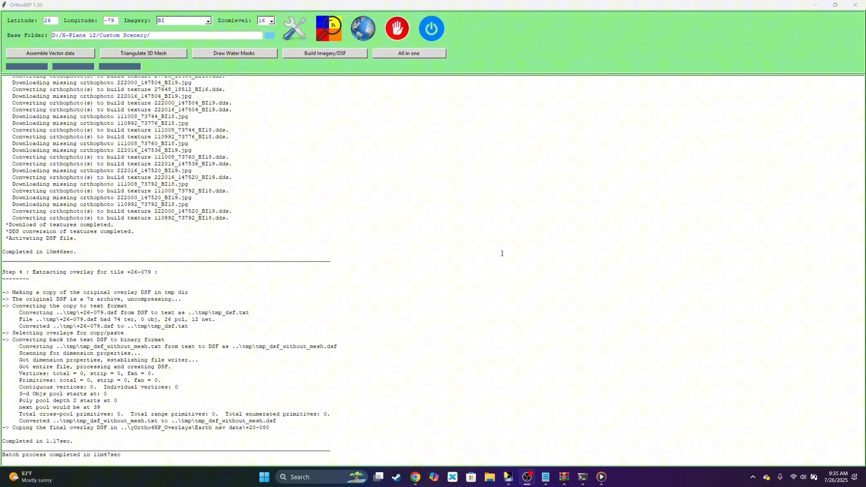
{"action": "mouse_move", "coordinate": [461, 44]}
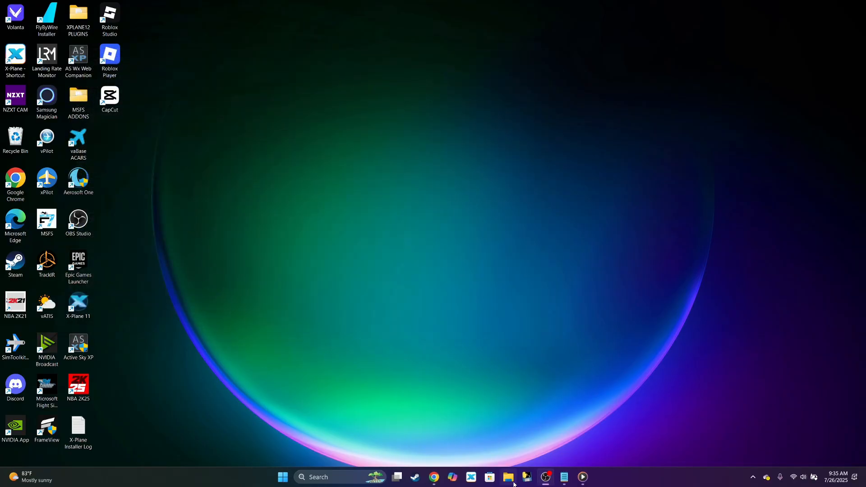
Step: Open X-Plane 12's Custom Scenery folder showing the zOrtho4XP_+26-079 tile folder
{"action": "left_click", "coordinate": [507, 477]}
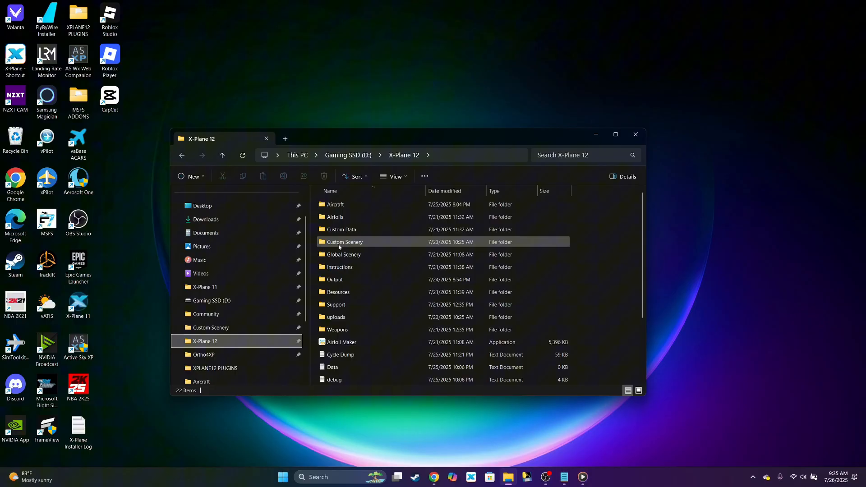
{"action": "double_click", "coordinate": [344, 242]}
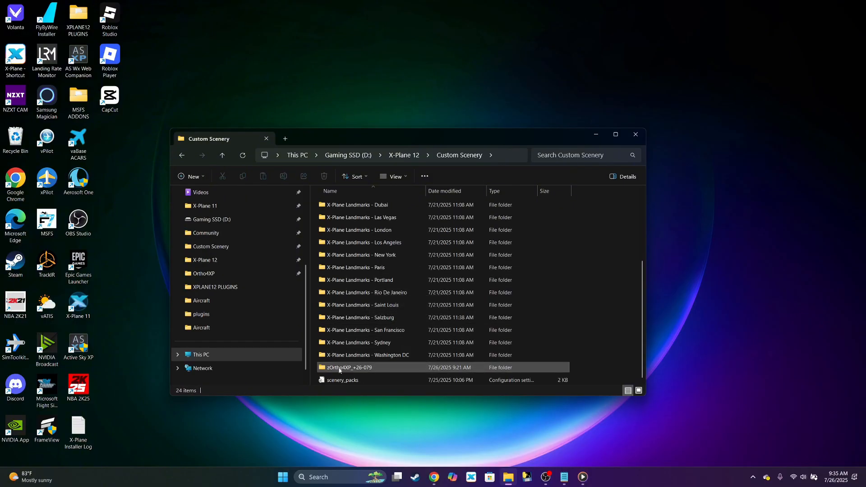
{"action": "mouse_move", "coordinate": [348, 367]}
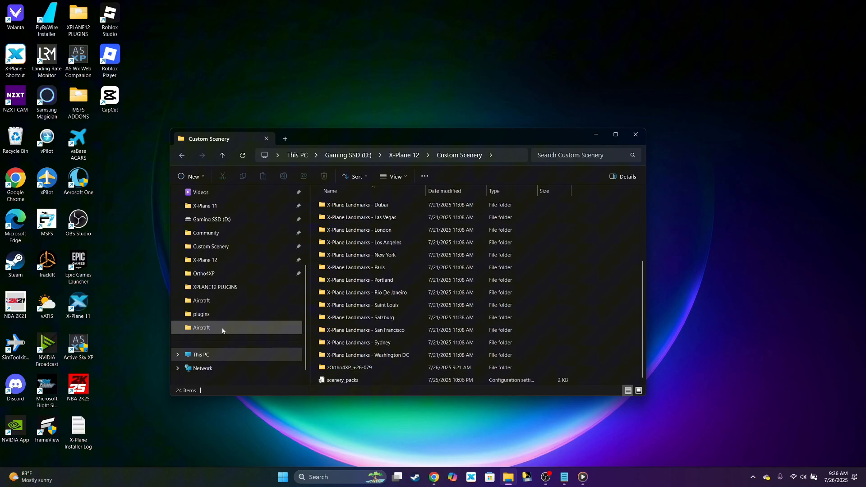
Step: Browse Downloads > Ortho4XP > Binary into Ortho4XP's working folder containing yOrtho4XP_Overlays
{"action": "left_click", "coordinate": [206, 262]}
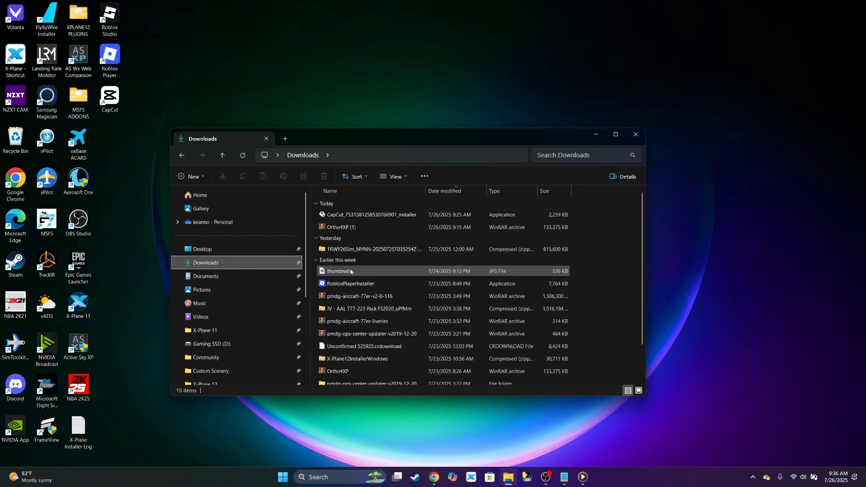
{"action": "double_click", "coordinate": [336, 371]}
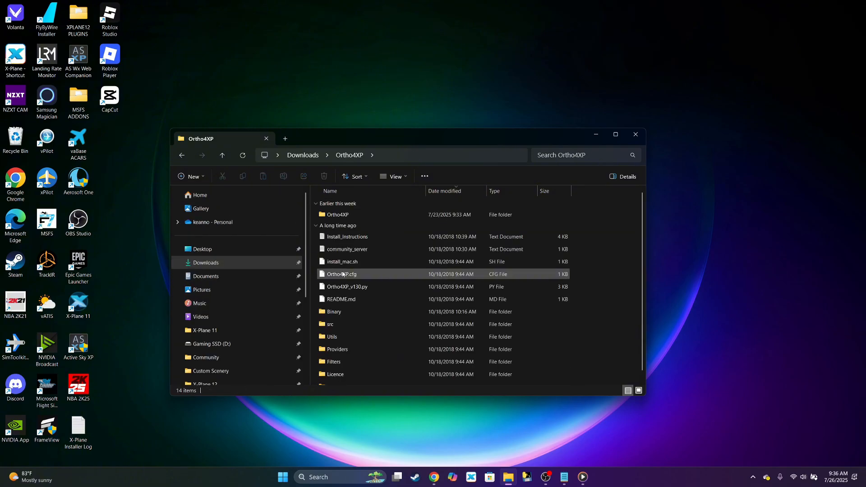
{"action": "double_click", "coordinate": [333, 312]}
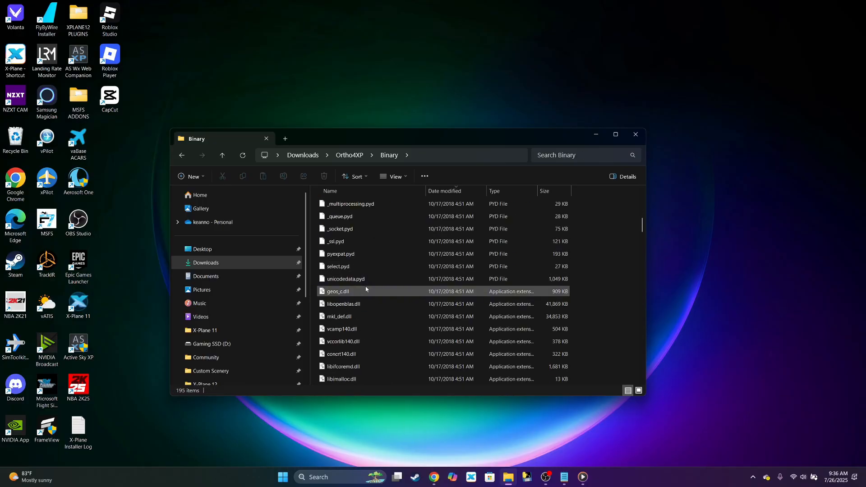
{"action": "scroll", "scroll_direction": "down", "scroll_amount": 3}
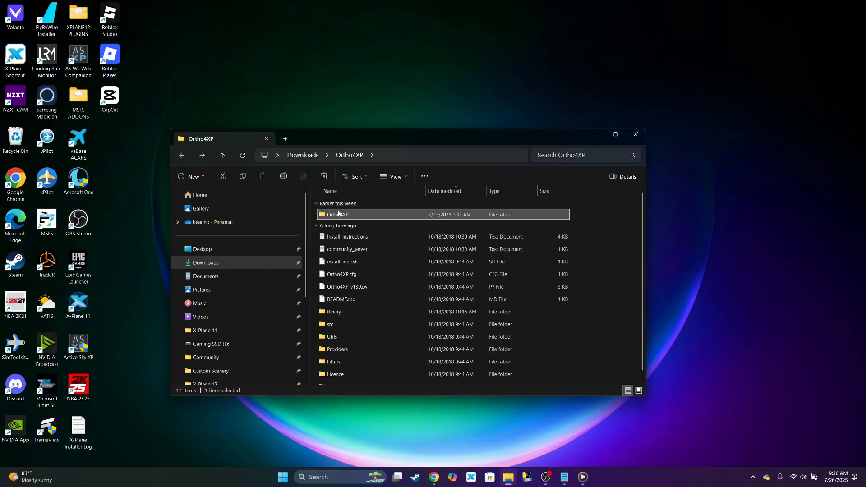
{"action": "double_click", "coordinate": [337, 214]}
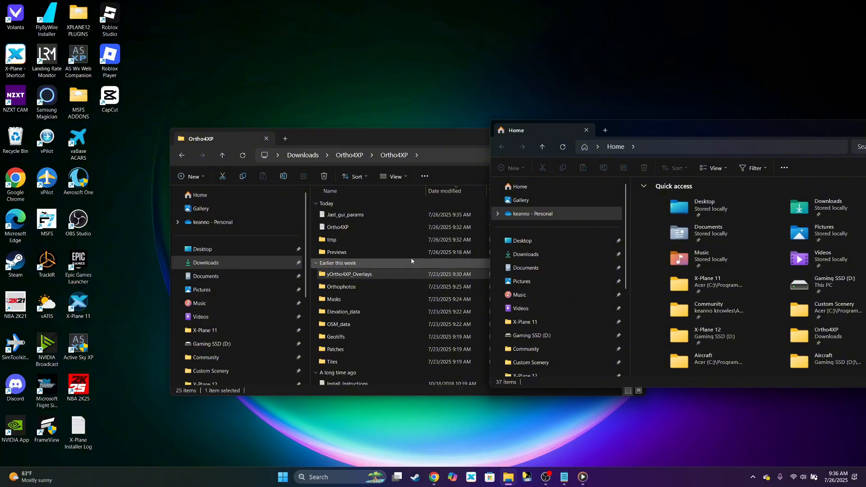
{"action": "scroll", "scroll_direction": "down", "scroll_amount": 3}
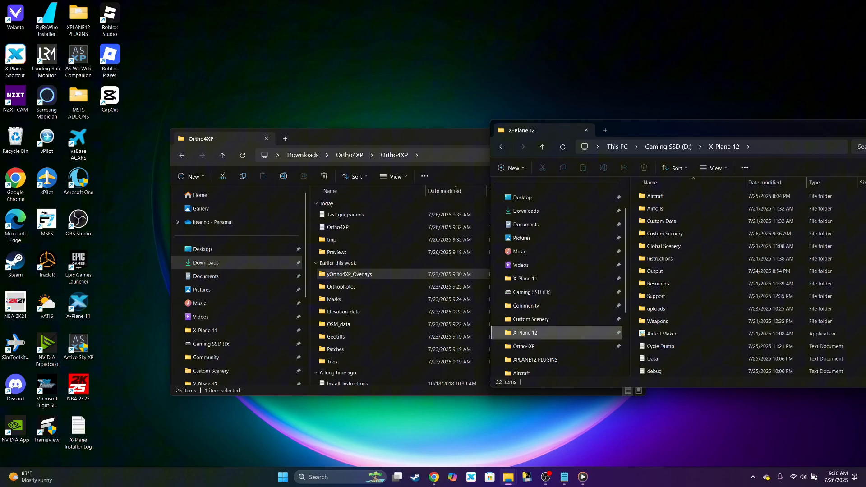
{"action": "mouse_move", "coordinate": [476, 52]}
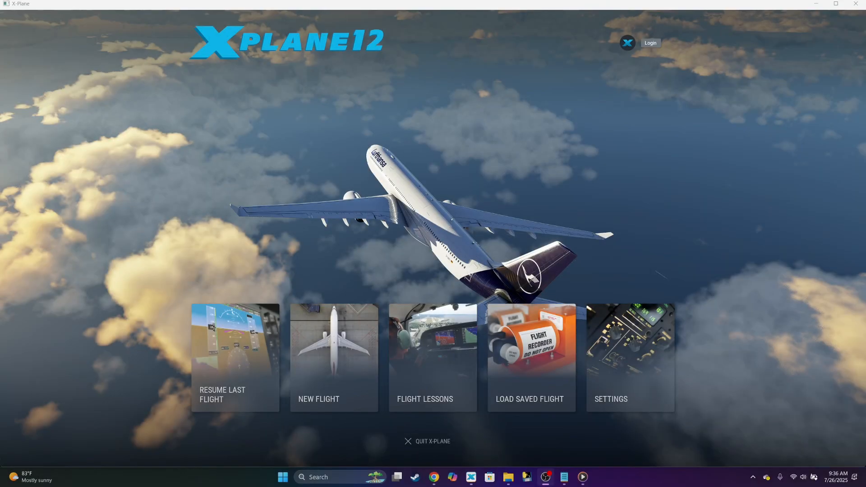
{"action": "mouse_move", "coordinate": [334, 315]}
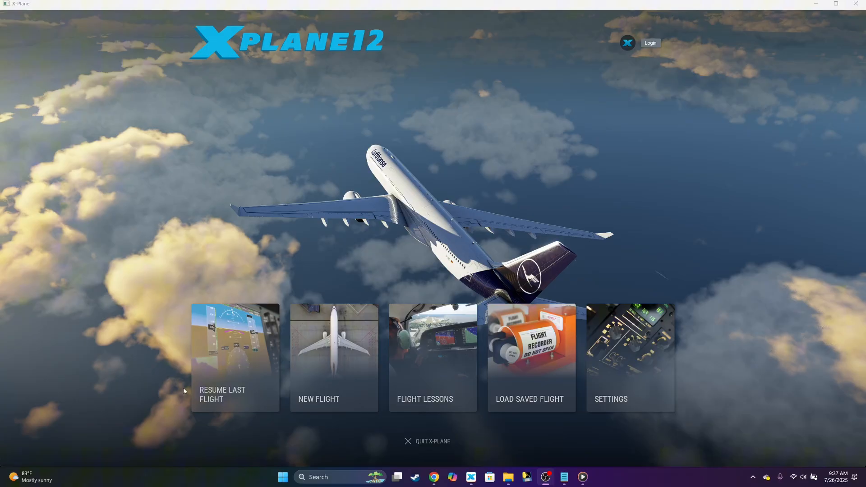
{"action": "mouse_move", "coordinate": [530, 358]}
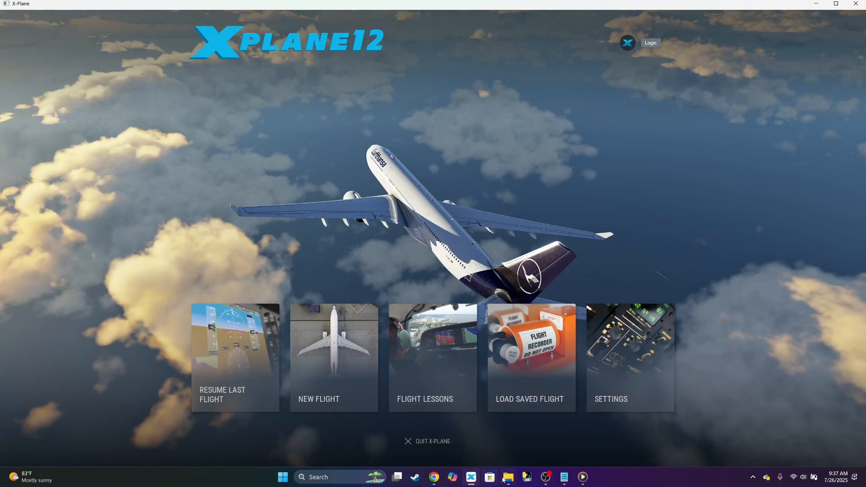
{"action": "left_click", "coordinate": [507, 477]}
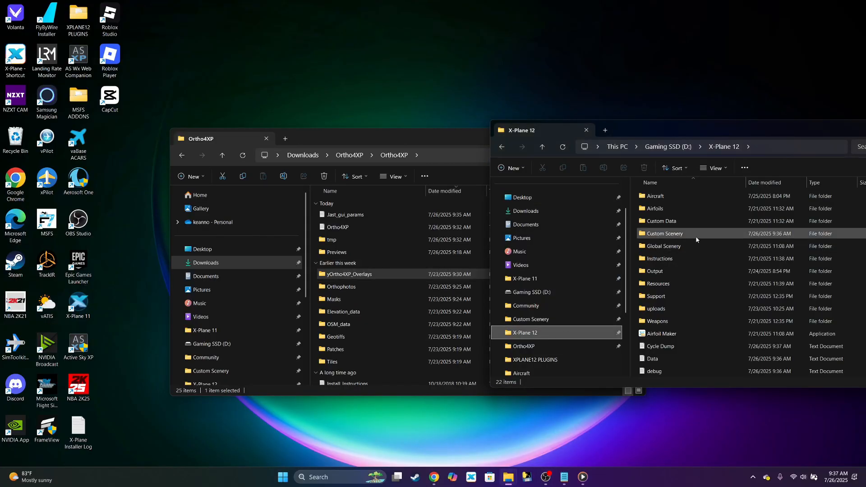
Step: Open the Custom Scenery folder and its scenery_packs.ini in Notepad
{"action": "double_click", "coordinate": [662, 233]}
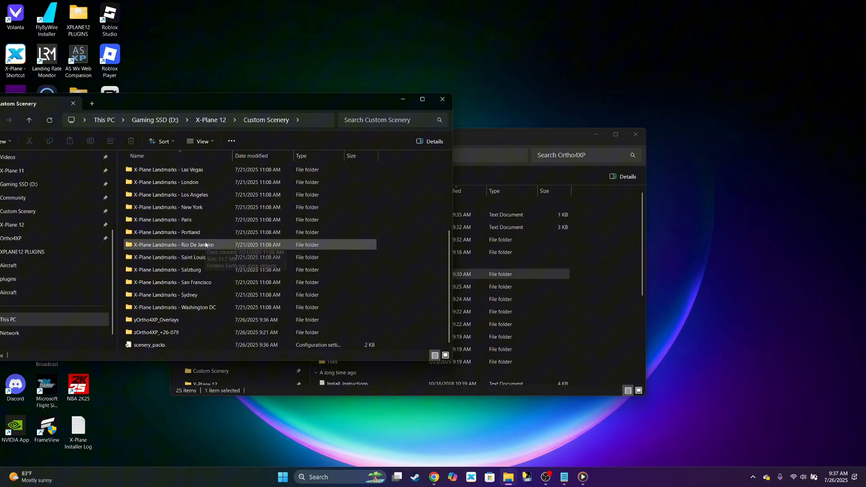
{"action": "double_click", "coordinate": [149, 345]}
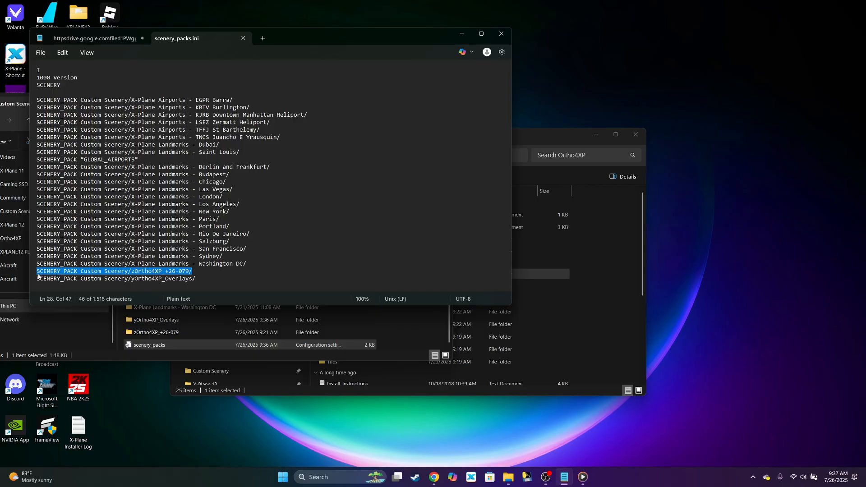
Step: Move the zOrtho4XP_+26-079 line below yOrtho4XP_Overlays, save scenery_packs.ini, and return to X-Plane
{"action": "left_click", "coordinate": [188, 290]}
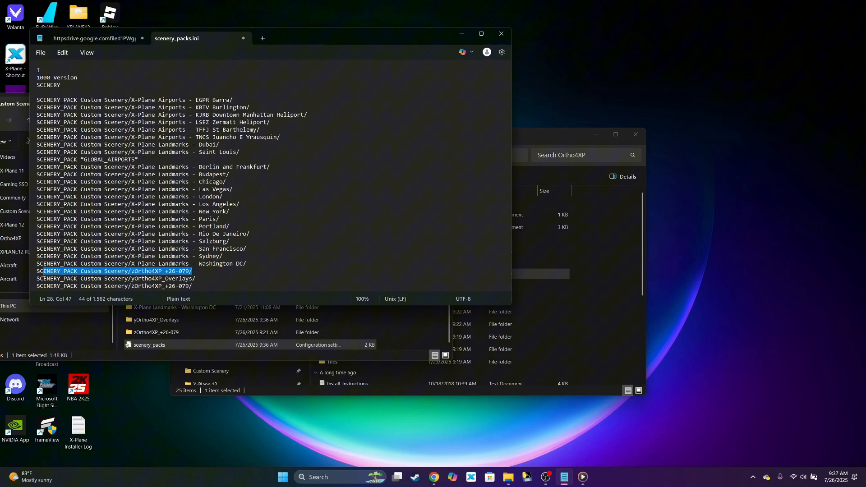
{"action": "key", "text": "Delete"}
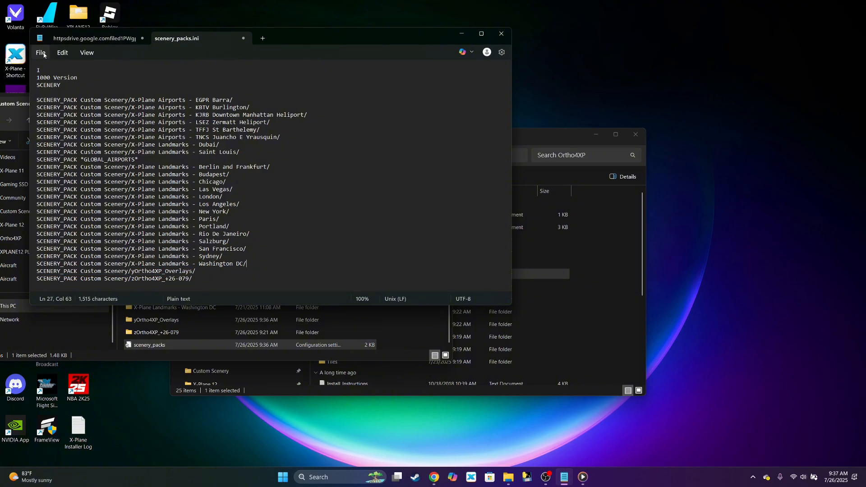
{"action": "mouse_move", "coordinate": [220, 225]}
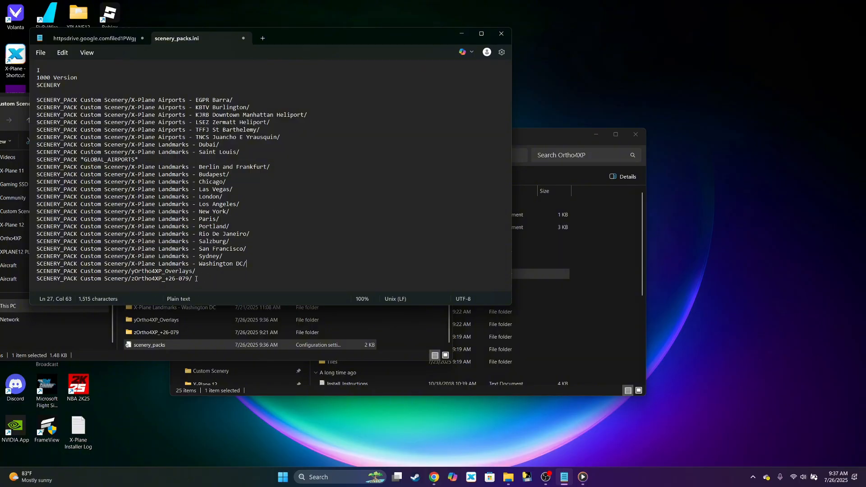
{"action": "mouse_move", "coordinate": [208, 283]}
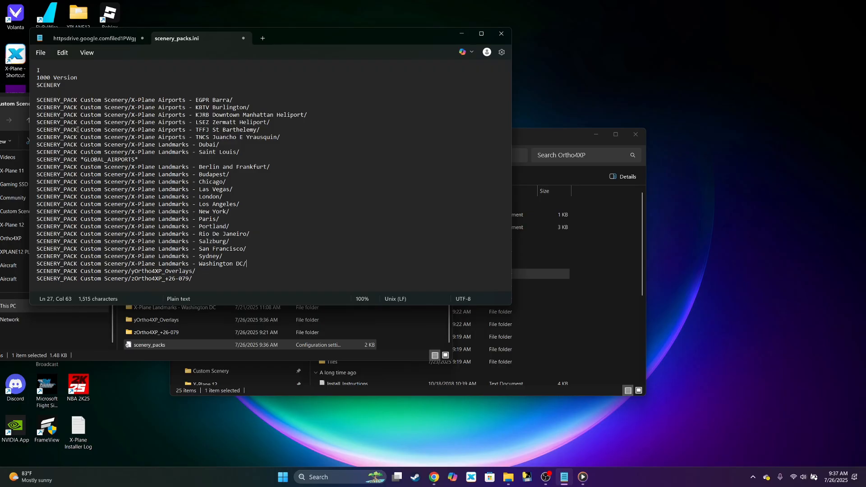
{"action": "left_click", "coordinate": [40, 52]}
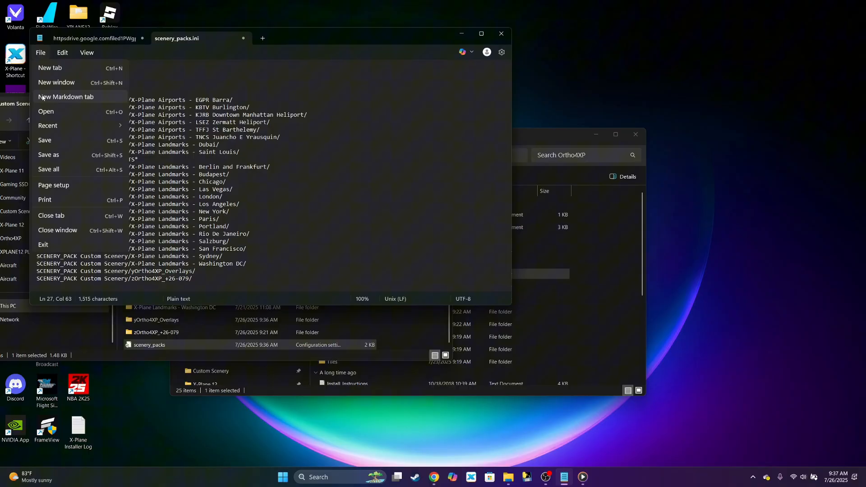
{"action": "left_click", "coordinate": [44, 140]}
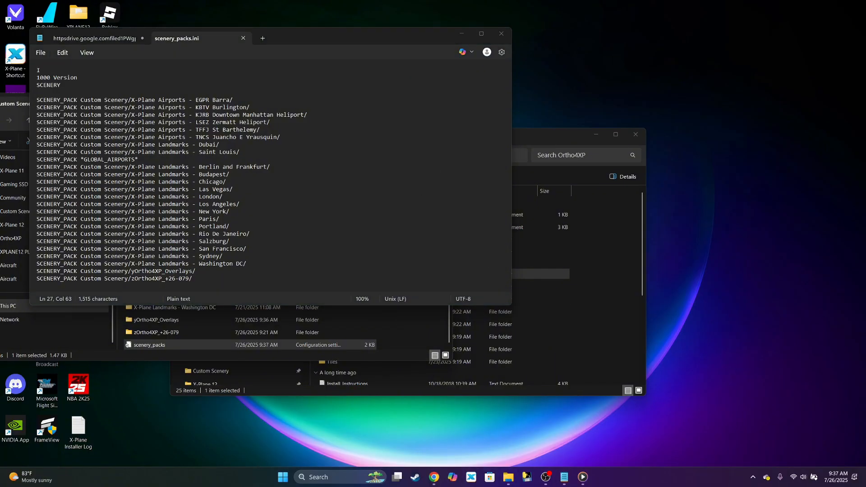
{"action": "left_click", "coordinate": [22, 477]}
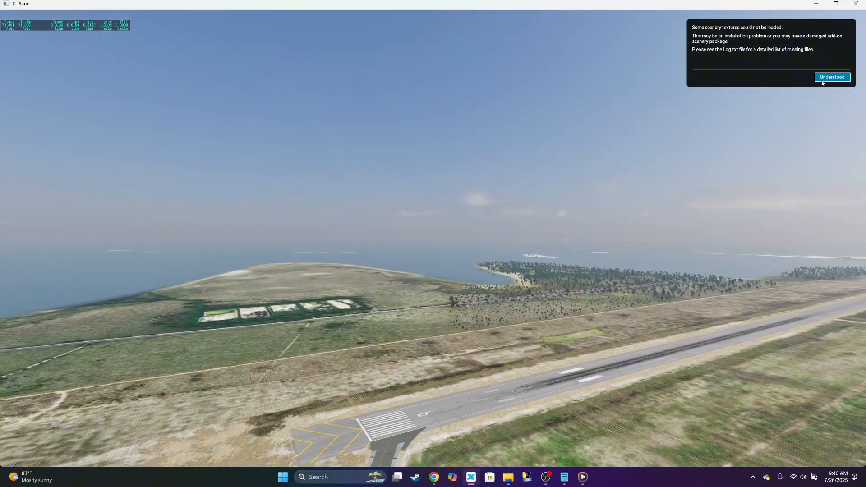
Step: Dismiss the missing scenery textures warning with 'Understood'
{"action": "left_click", "coordinate": [831, 77]}
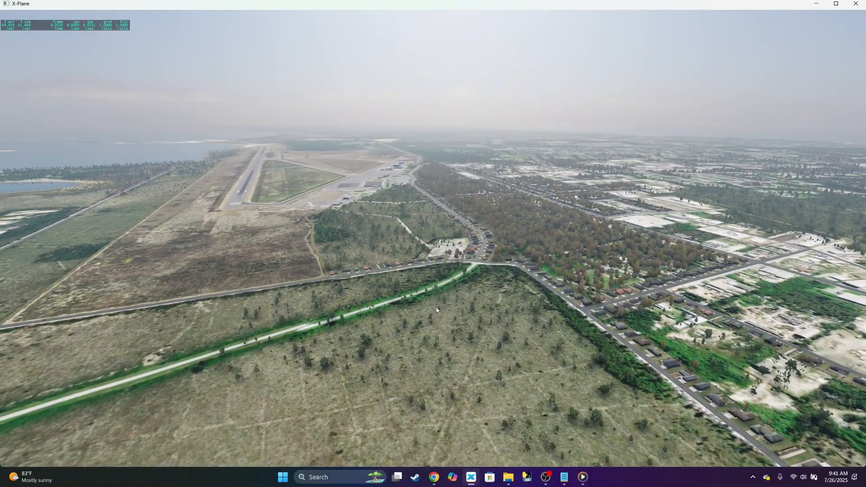
{"action": "mouse_move", "coordinate": [547, 476]}
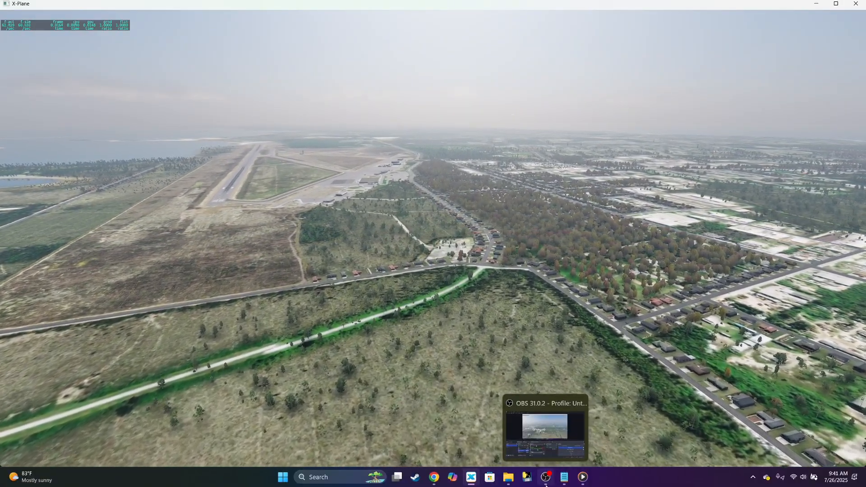